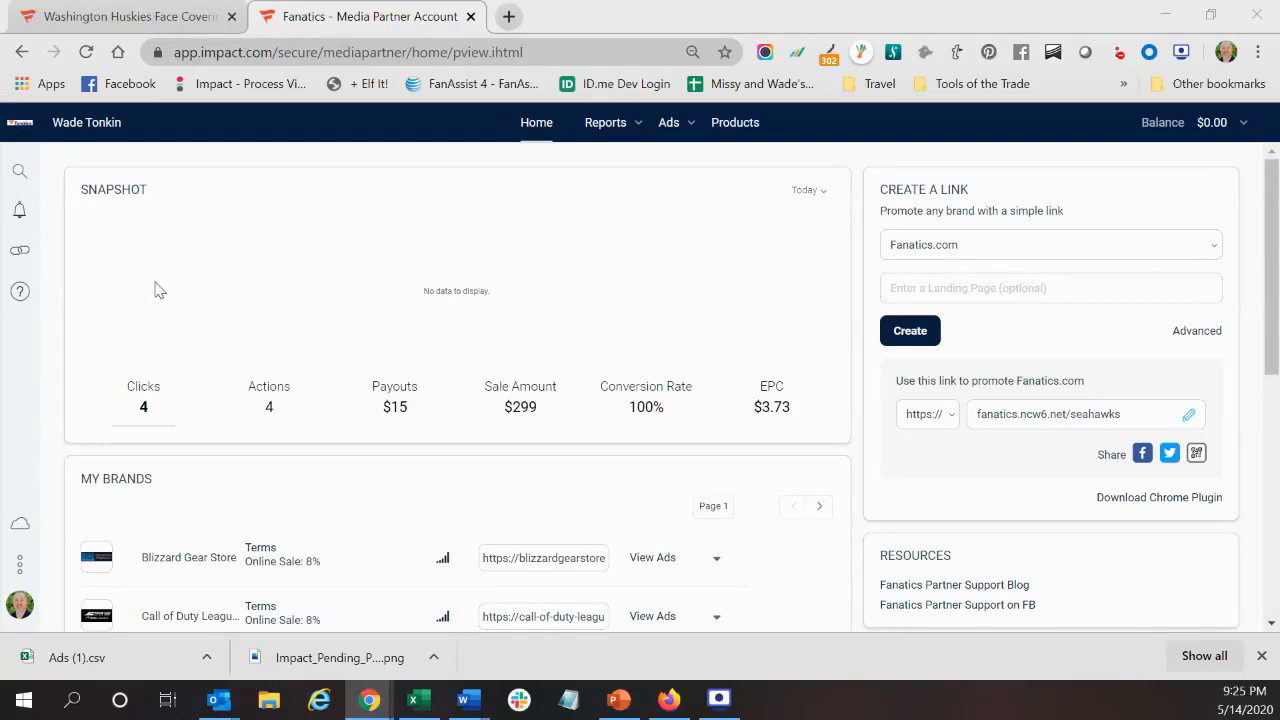
mouse_move(408, 304)
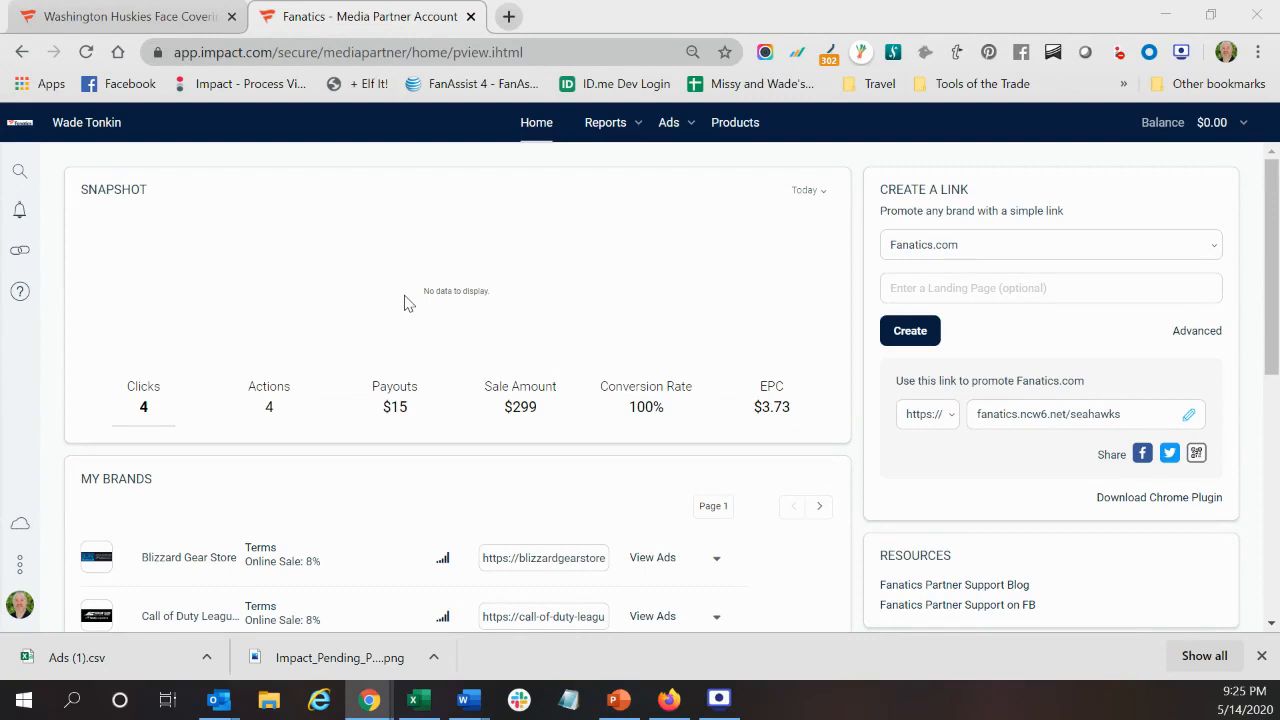
mouse_move(1120, 192)
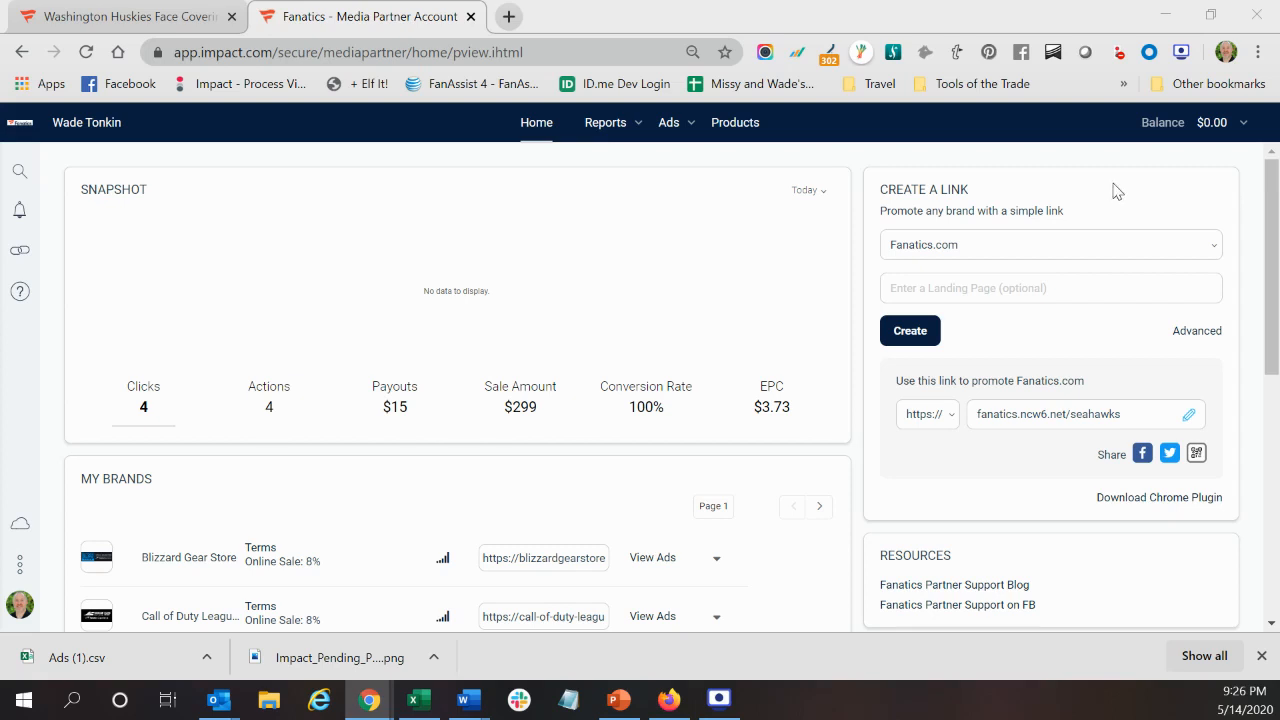
mouse_move(120, 16)
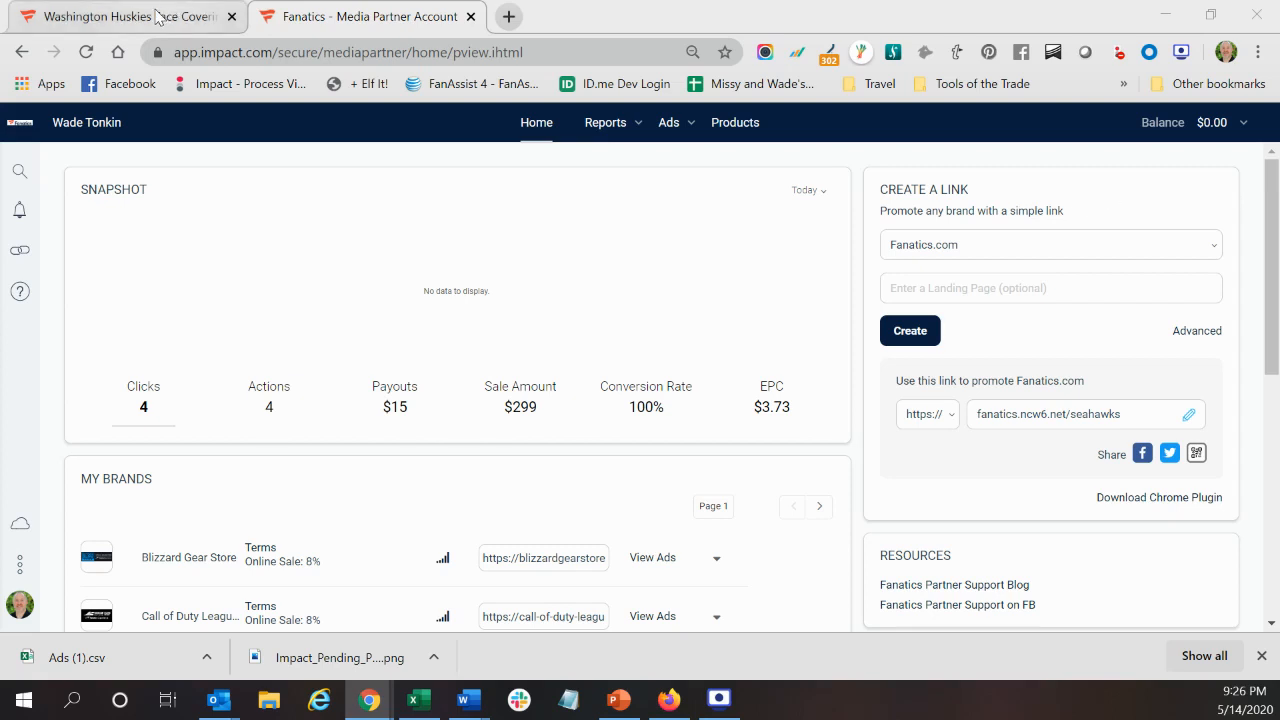
- Reach the Washington Huskies WinCraft adult face covering page on Fanatics and grab its URL
click(120, 16)
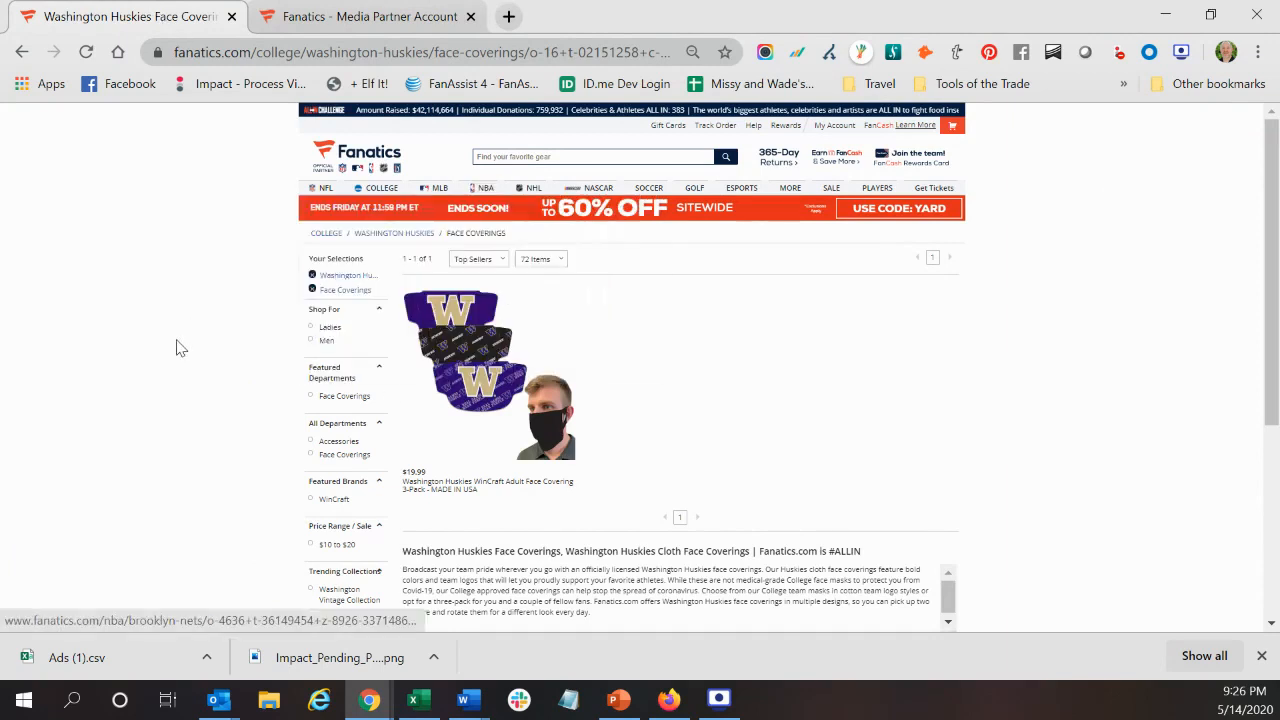
mouse_move(968, 348)
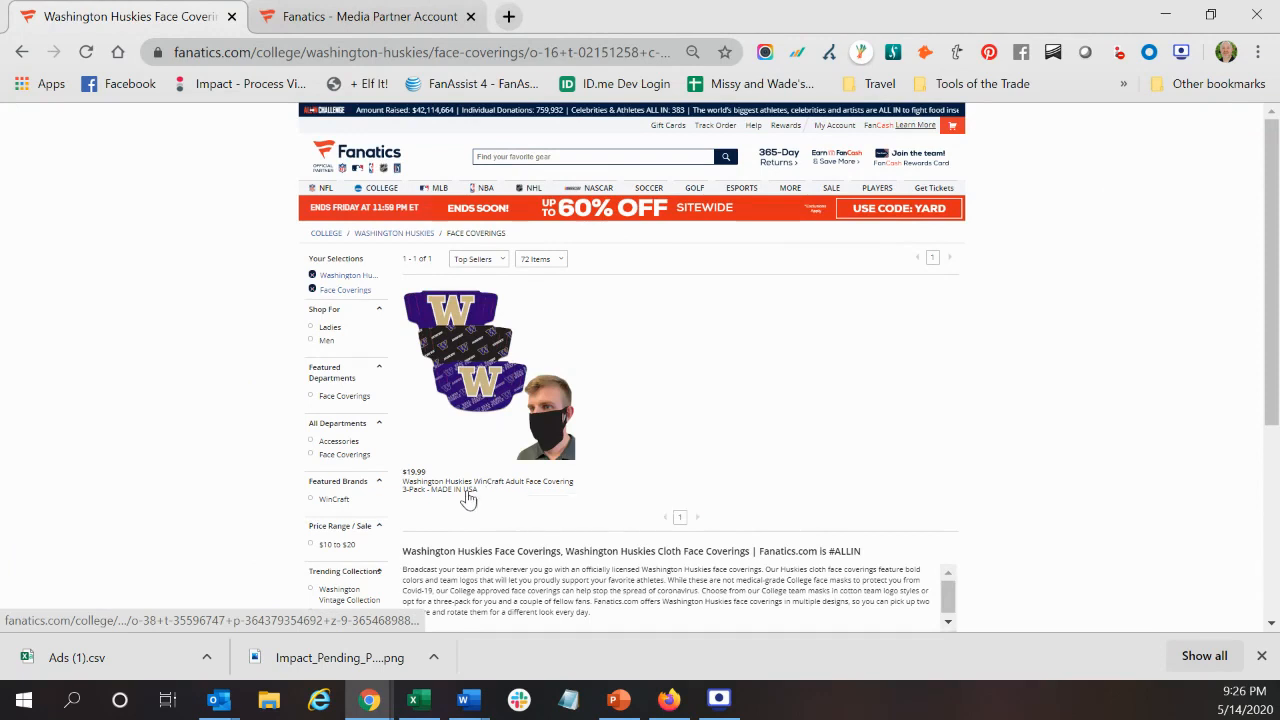
click(488, 488)
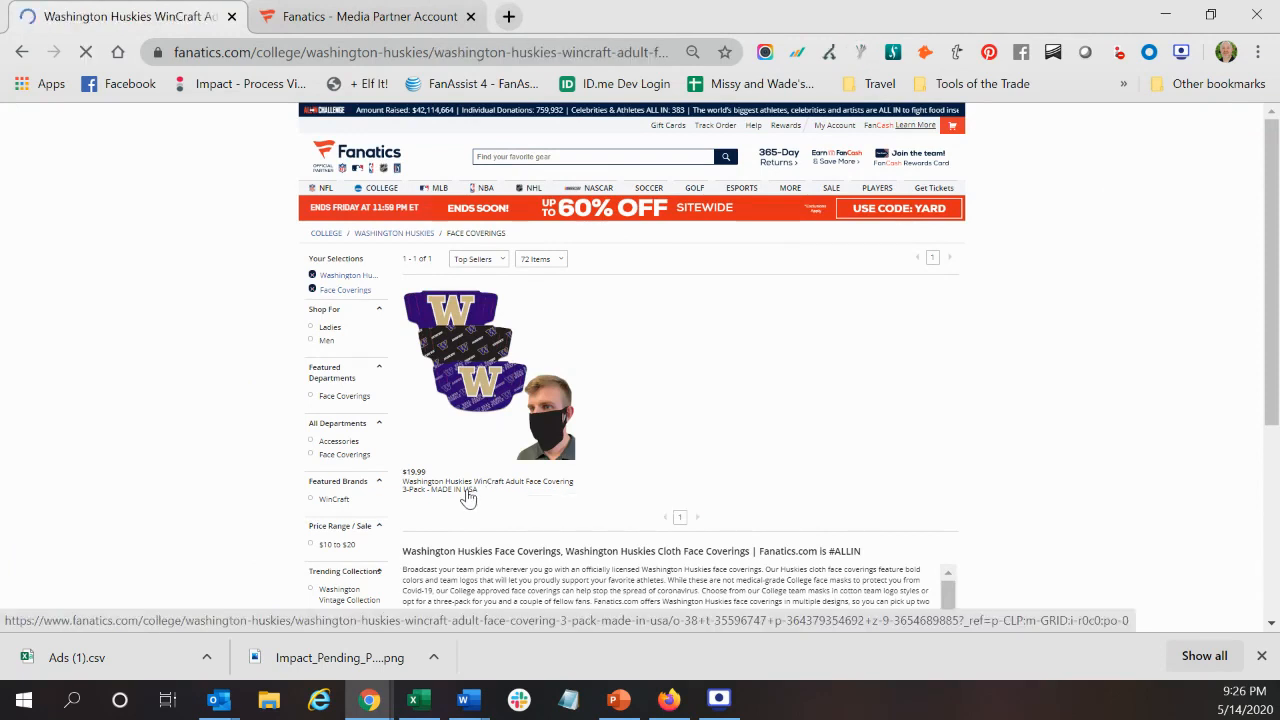
click(488, 480)
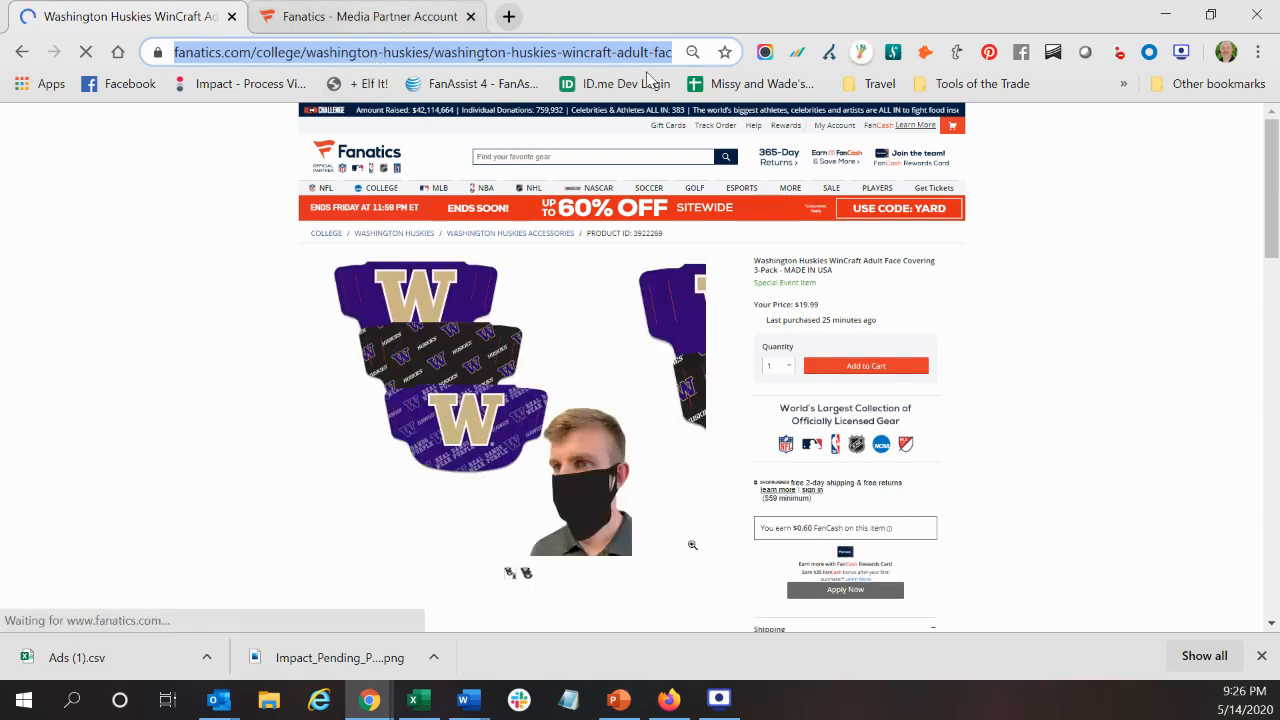
click(360, 16)
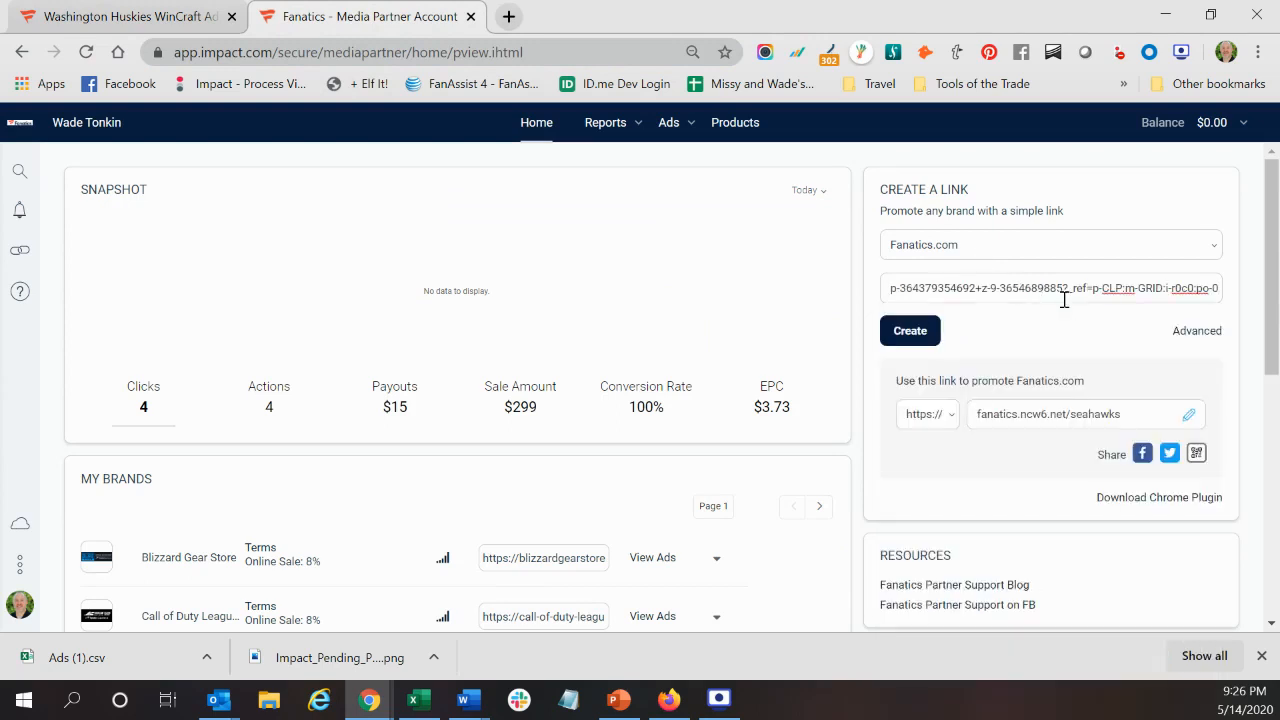
- Place the Fanatics face covering URL in the Landing Page field of Create a Link
double_click(1090, 288)
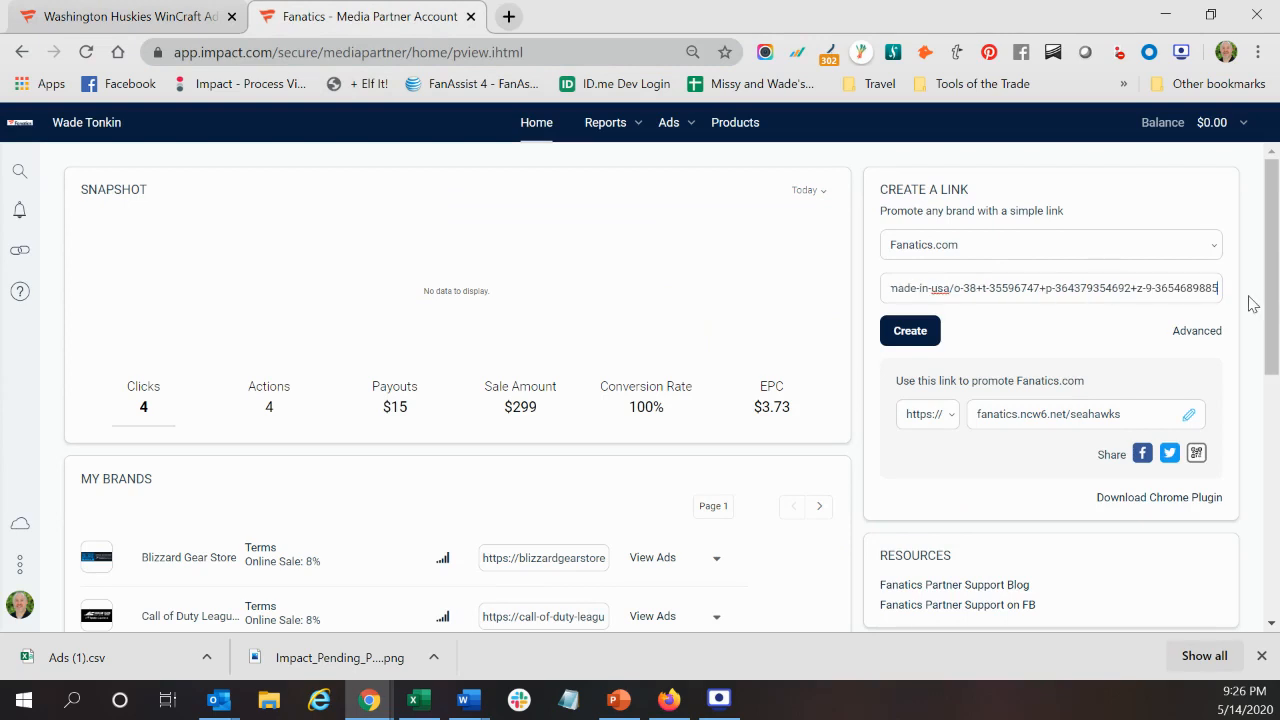
mouse_move(1232, 284)
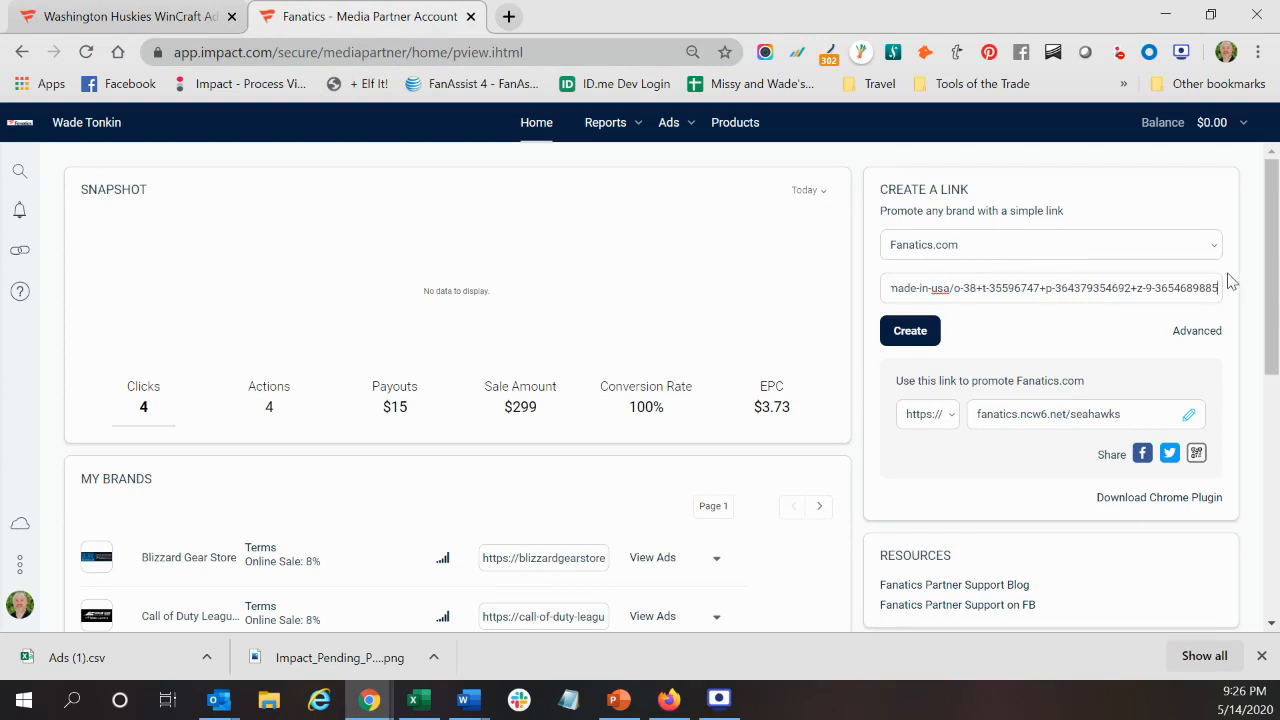
mouse_move(1228, 298)
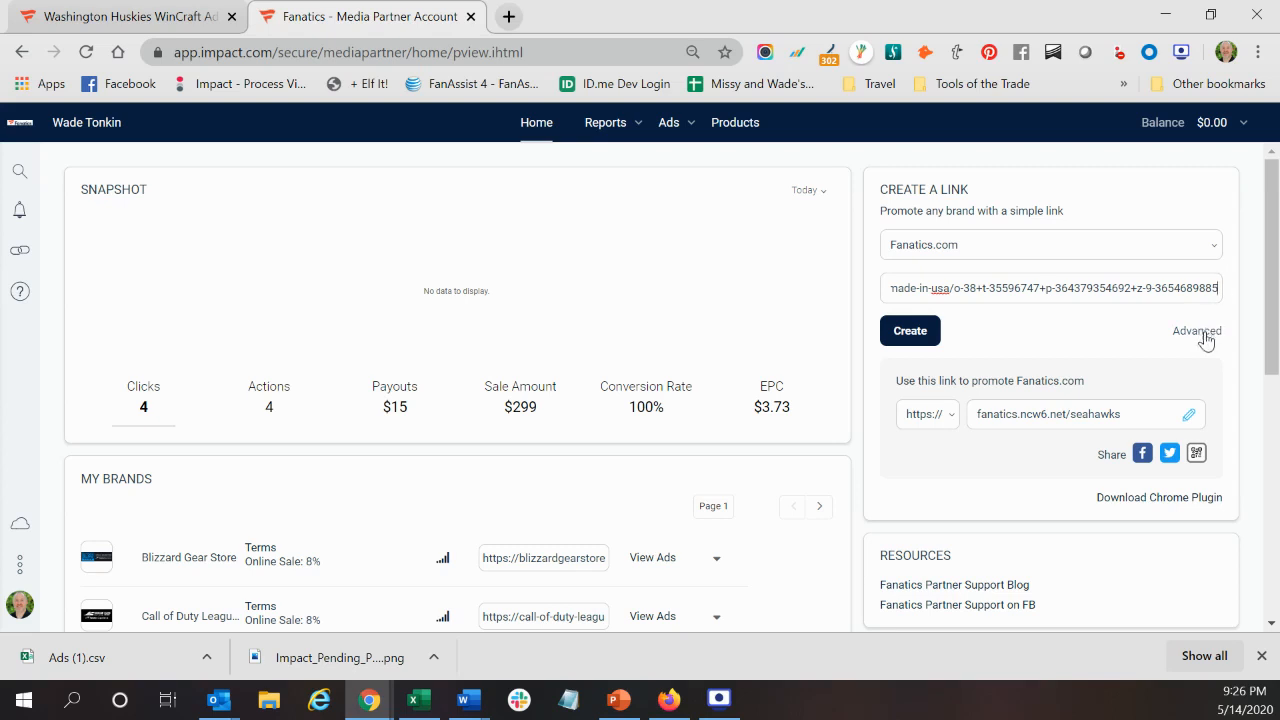
- Reveal the Advanced tracking fields and enter 'UWFCs' as Sub ID 1
click(1196, 332)
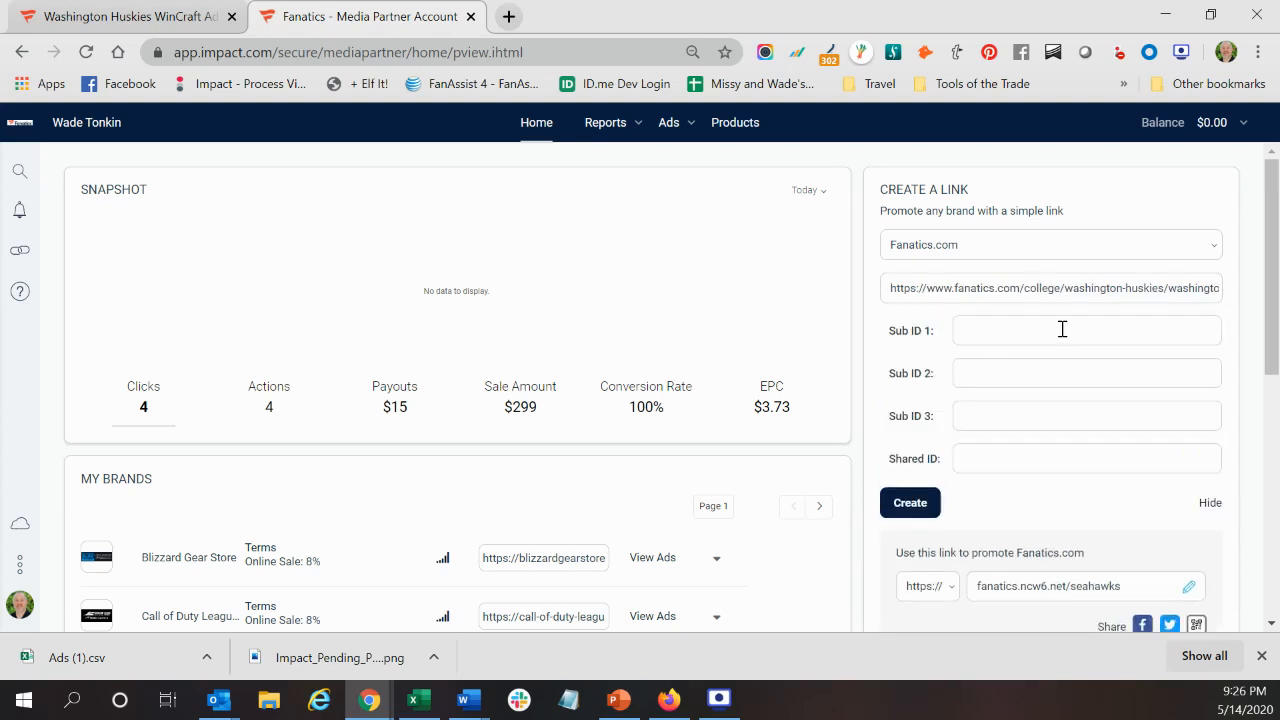
mouse_move(1010, 444)
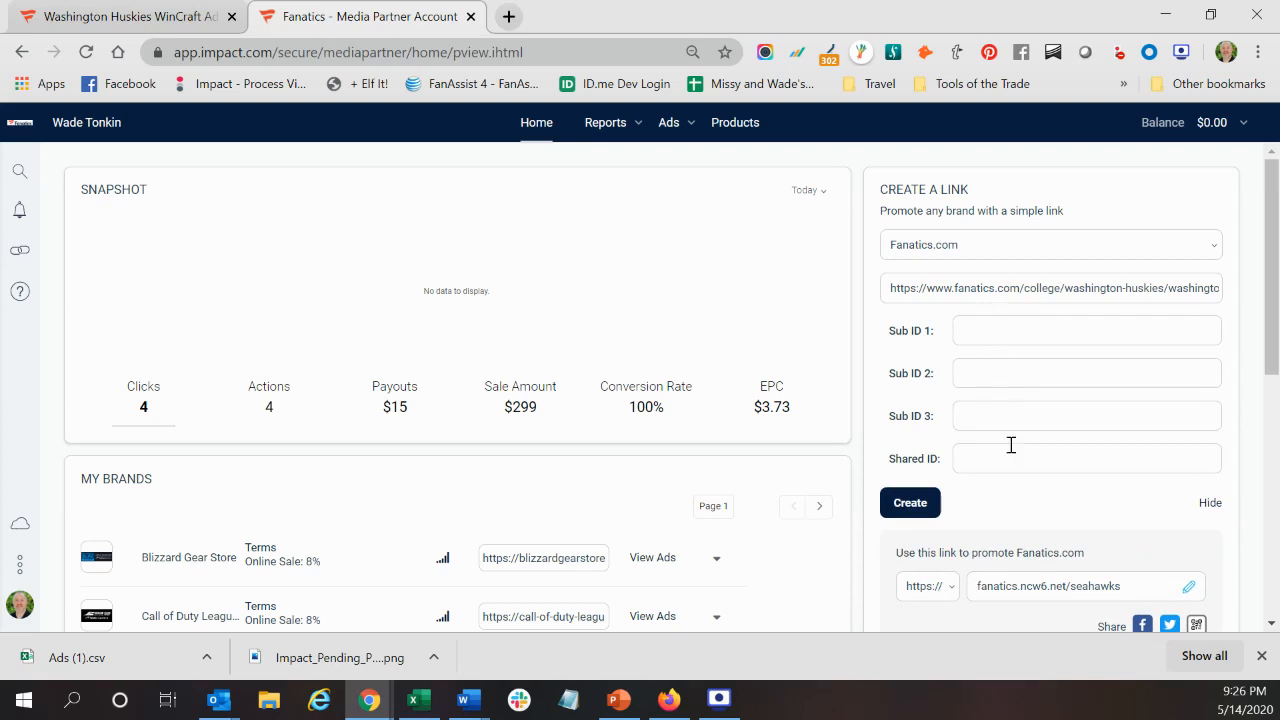
mouse_move(994, 464)
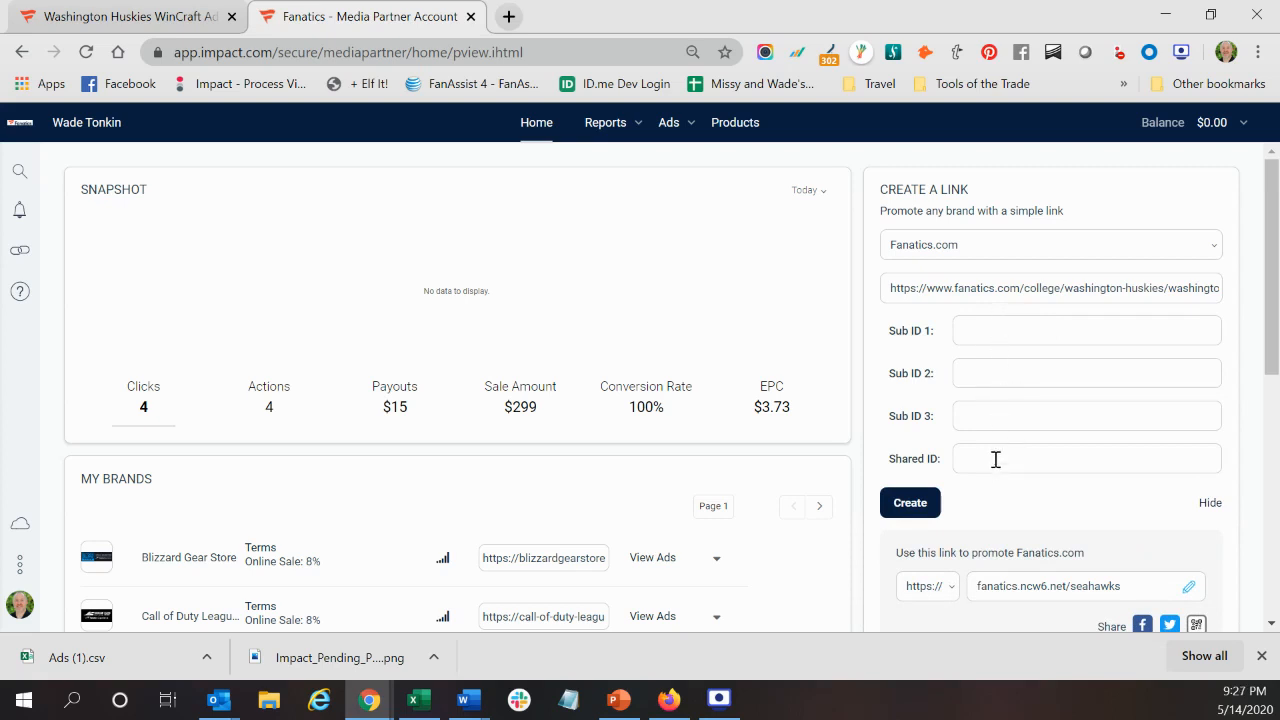
mouse_move(980, 326)
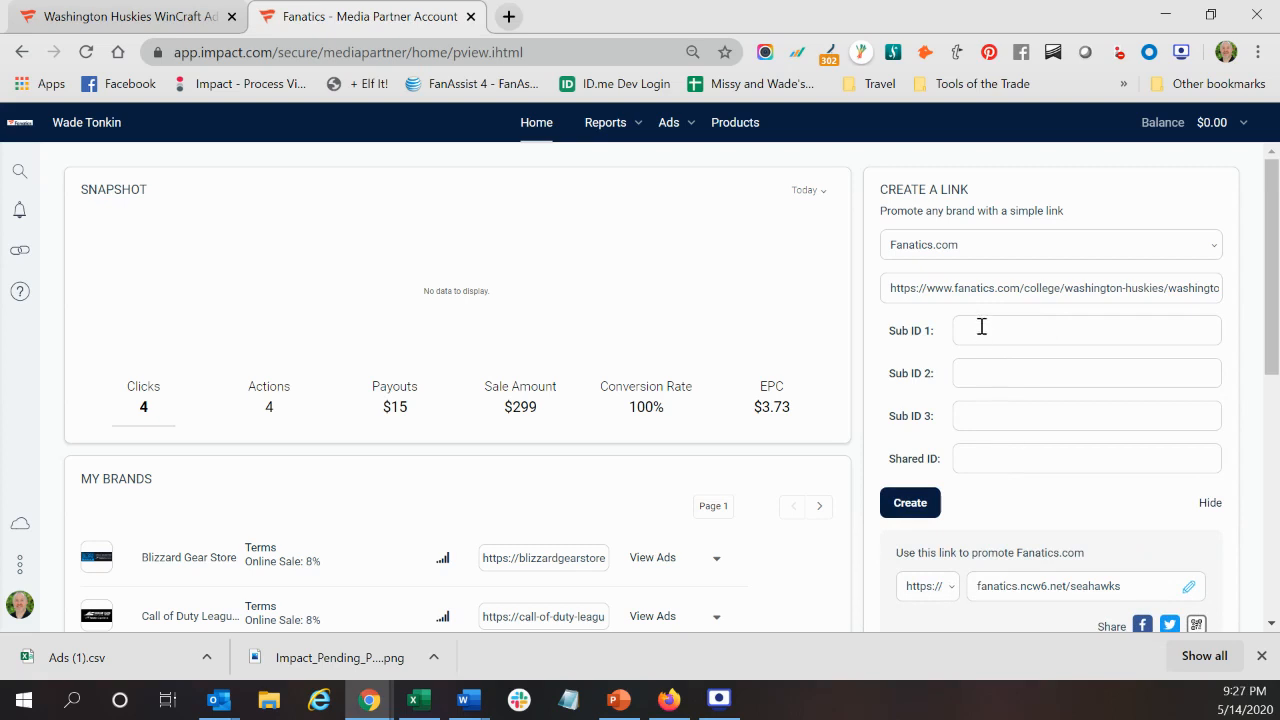
mouse_move(994, 468)
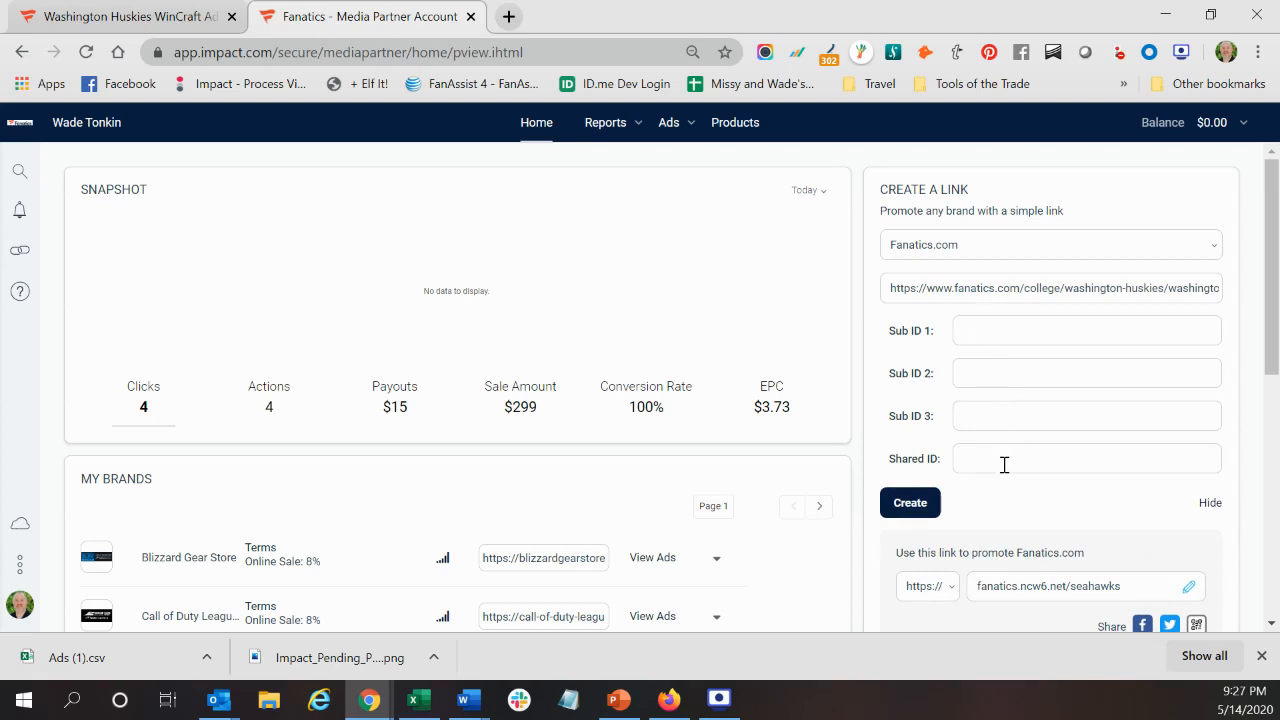
mouse_move(1016, 328)
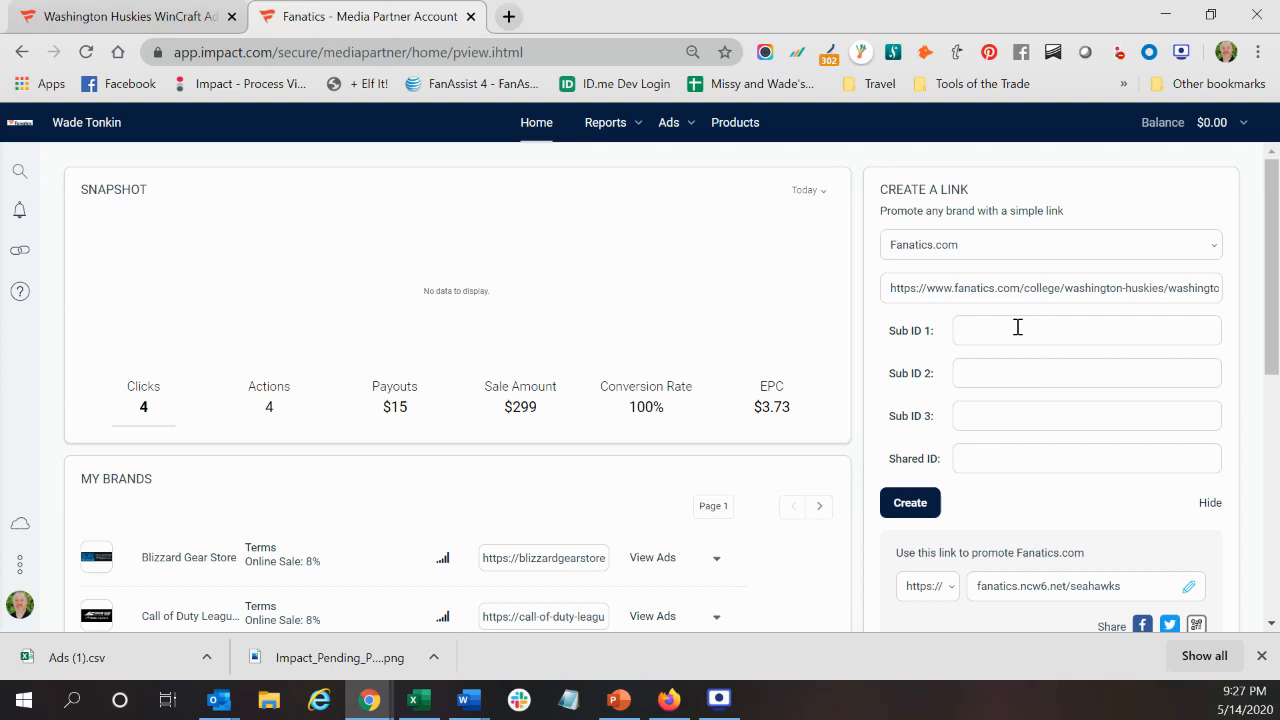
text(U)
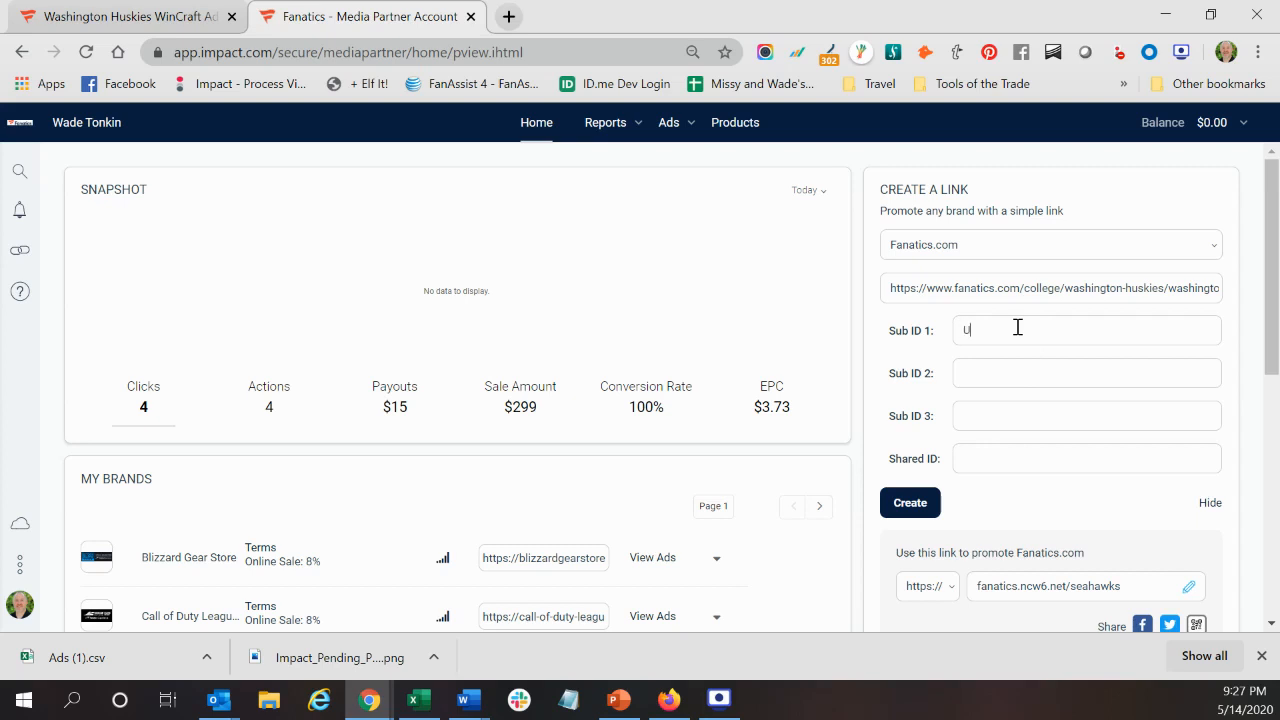
text(WF)
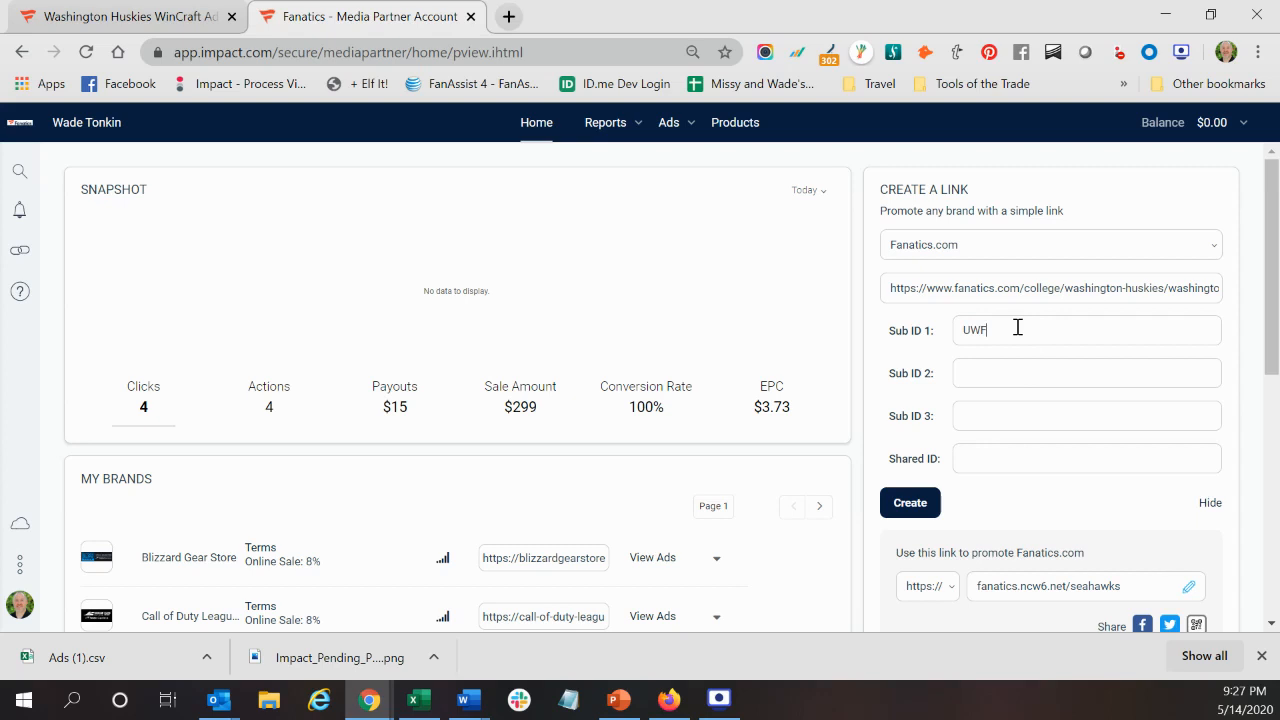
text(Cs)
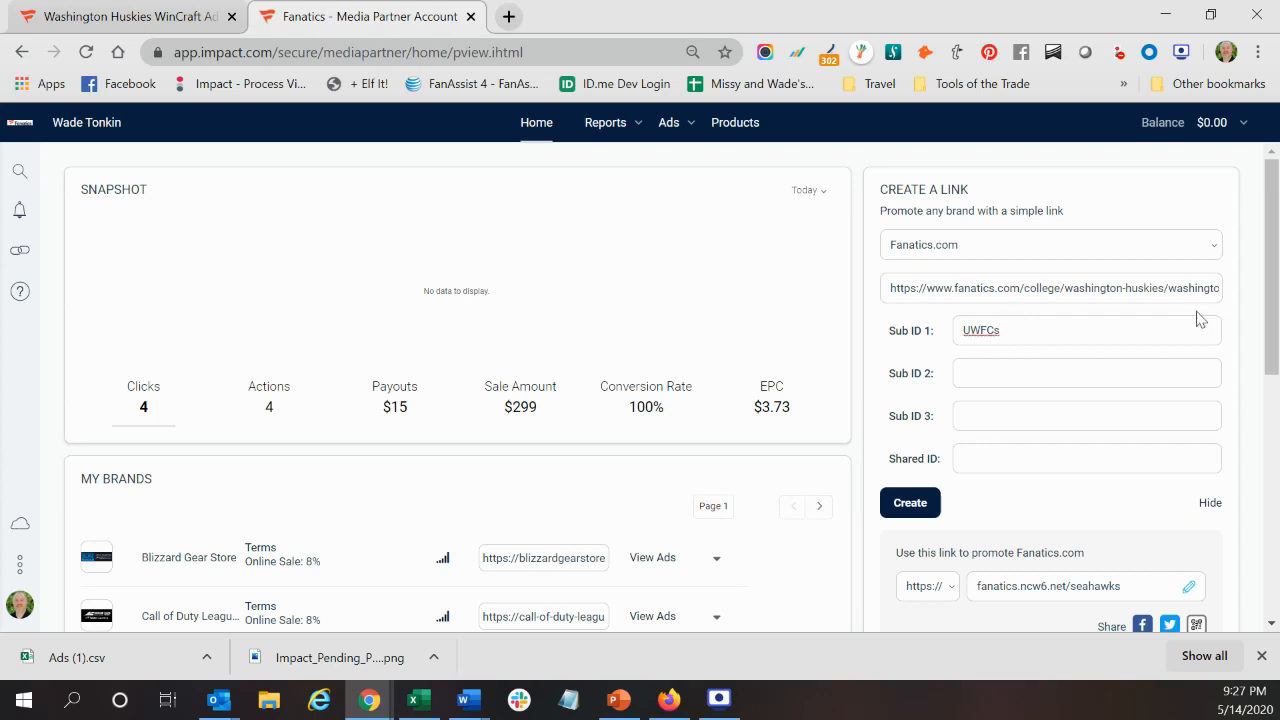
mouse_move(988, 504)
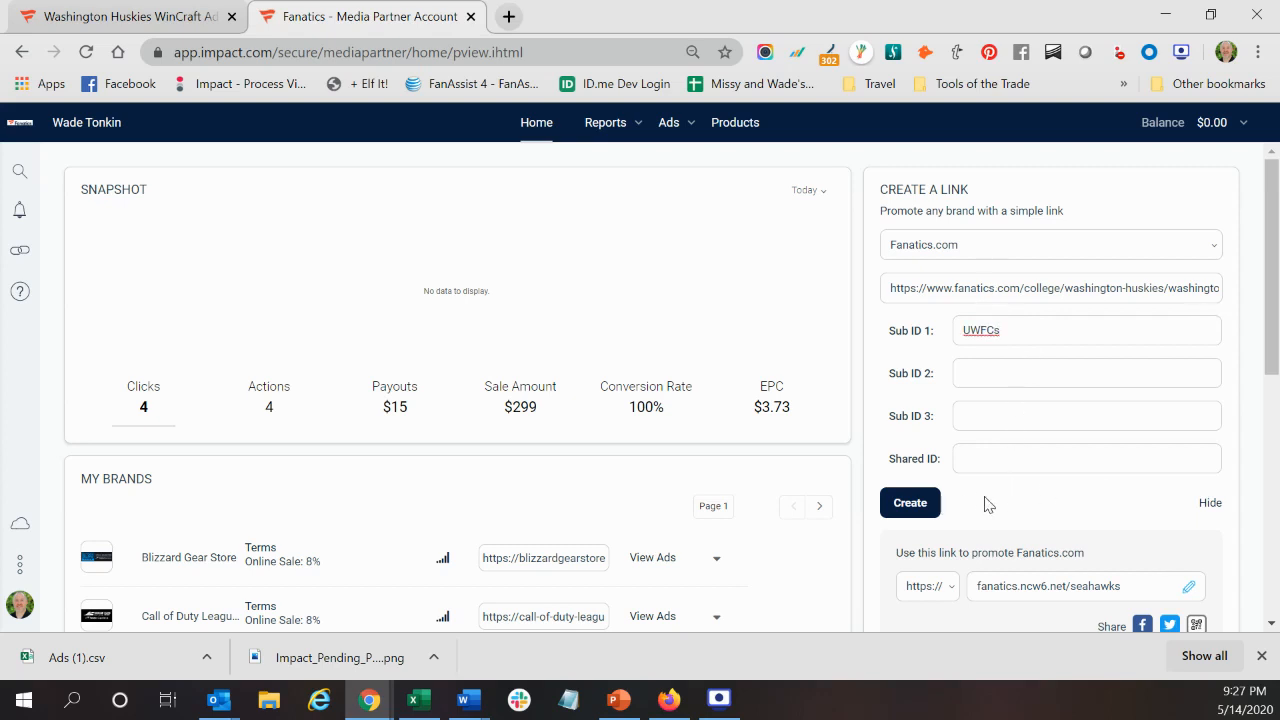
- Create the Fanatics tracking link and rename its short ending to fanatics.ncw6.net/UWFaceCoverings
click(908, 504)
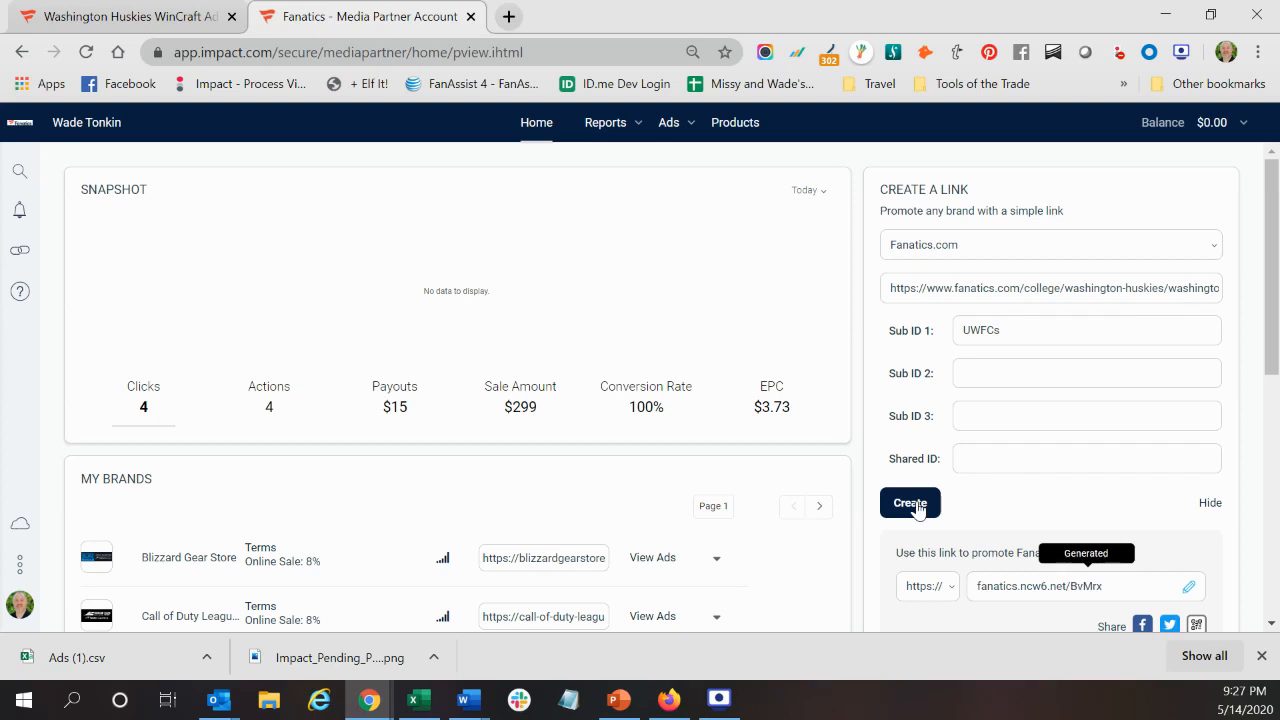
mouse_move(1108, 568)
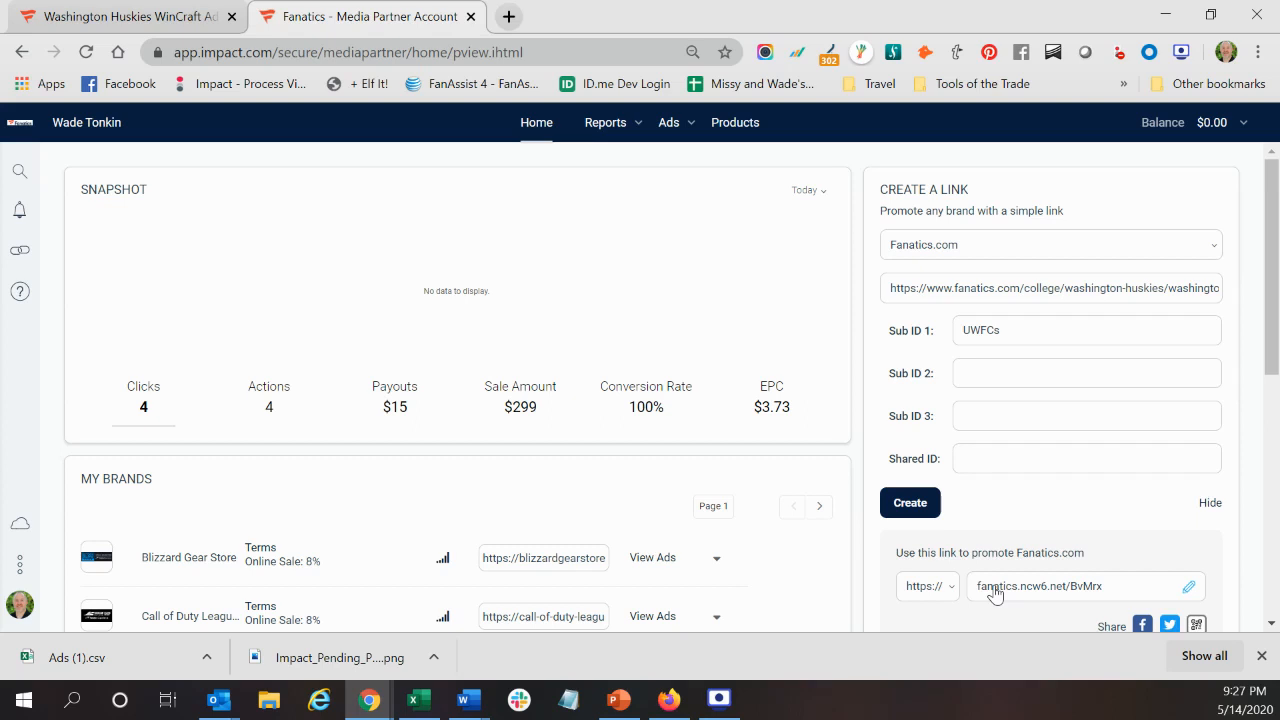
mouse_move(1068, 604)
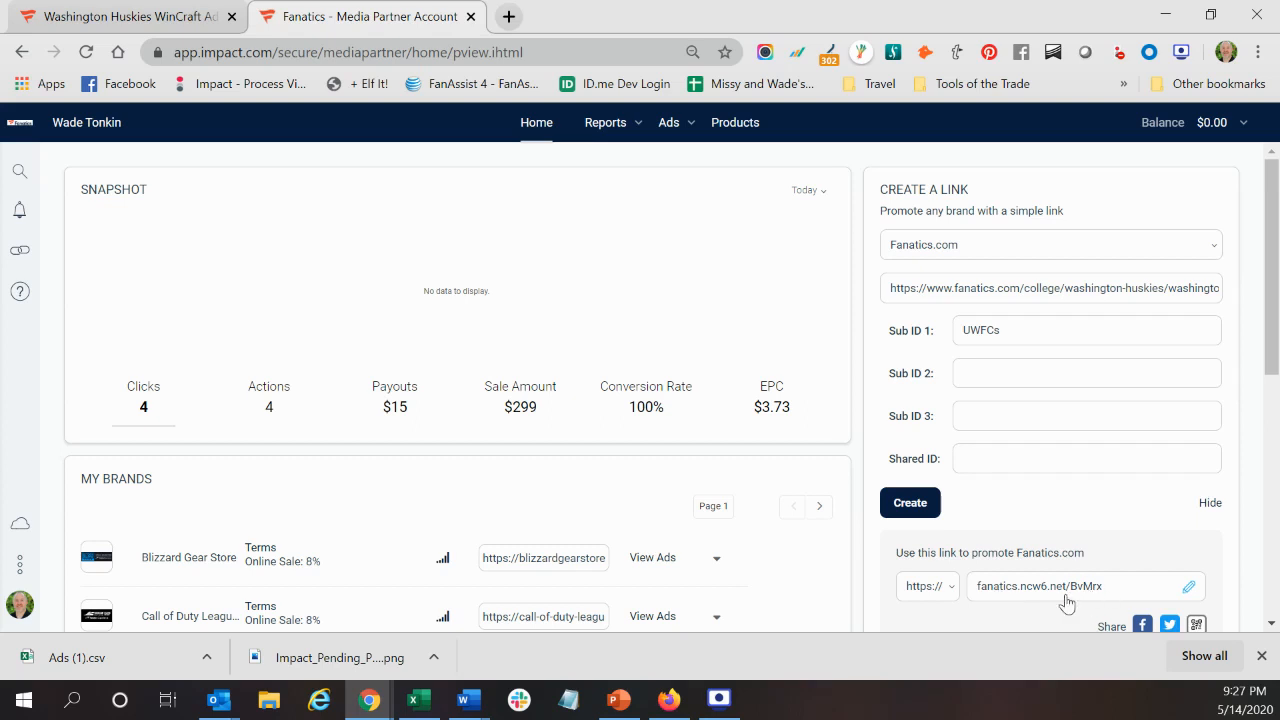
click(1188, 586)
text(UWFacC)
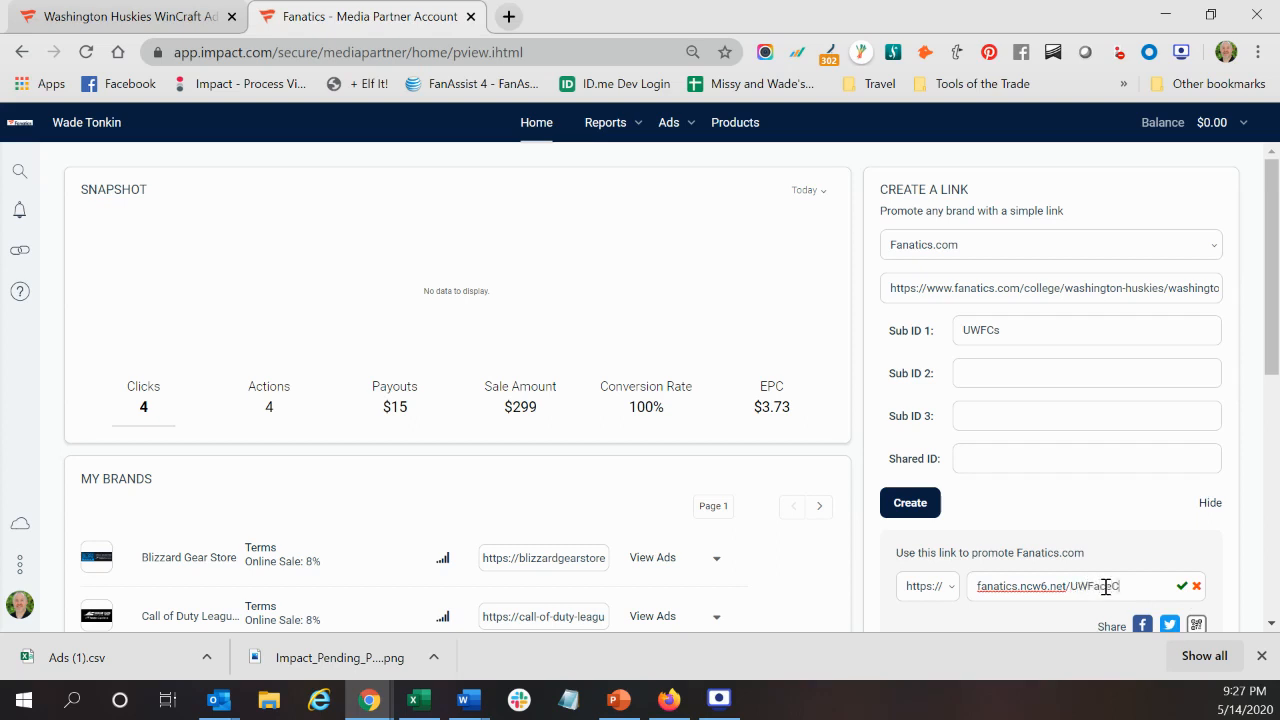
text(eCoverings)
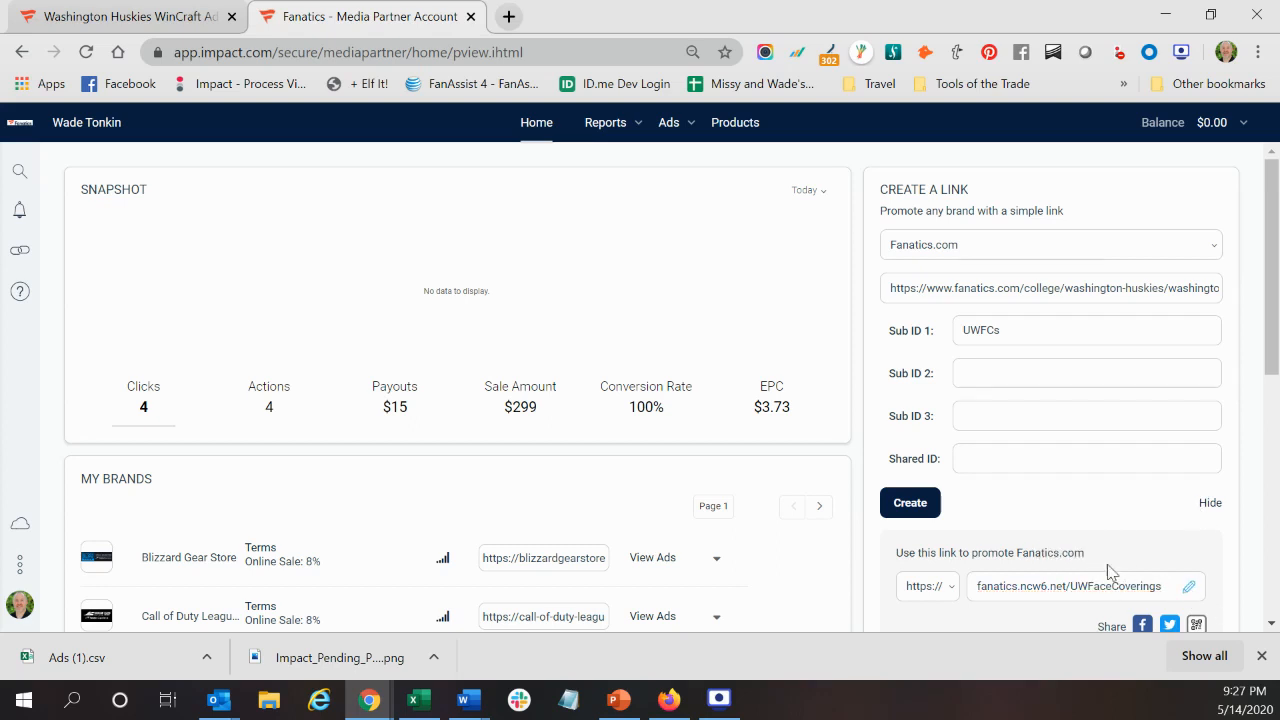
mouse_move(1128, 596)
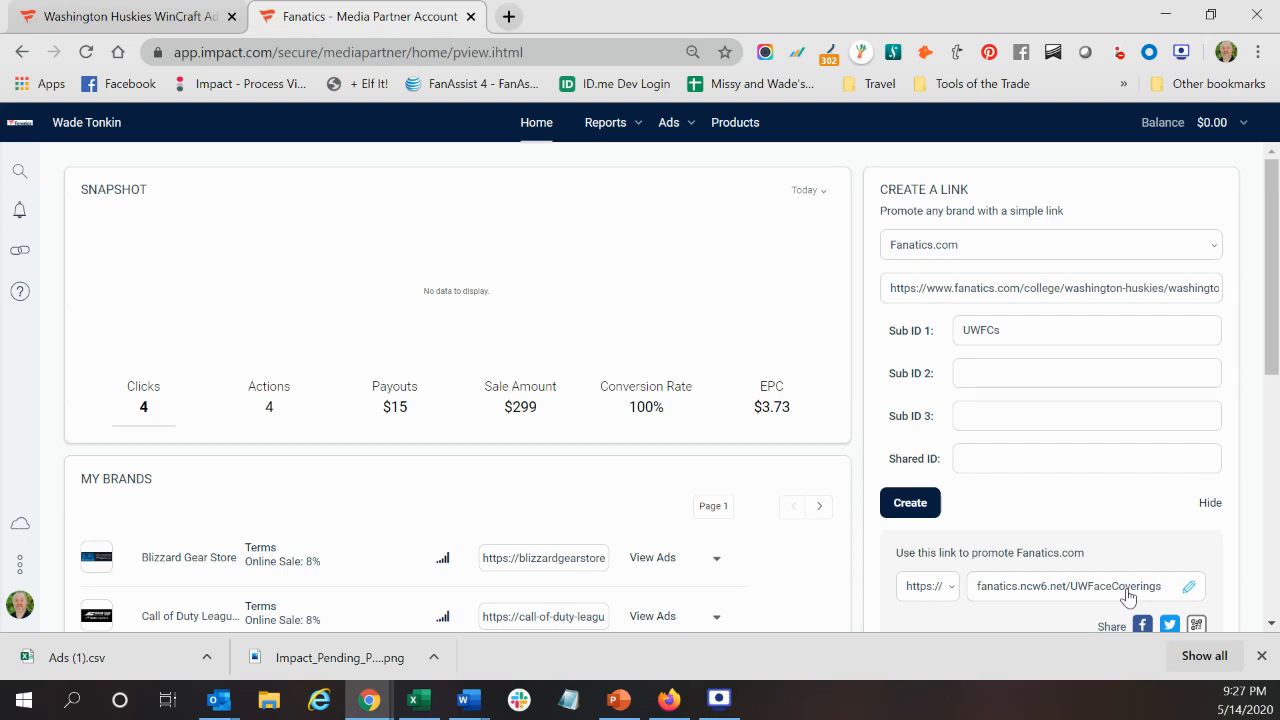
scroll(down, 3)
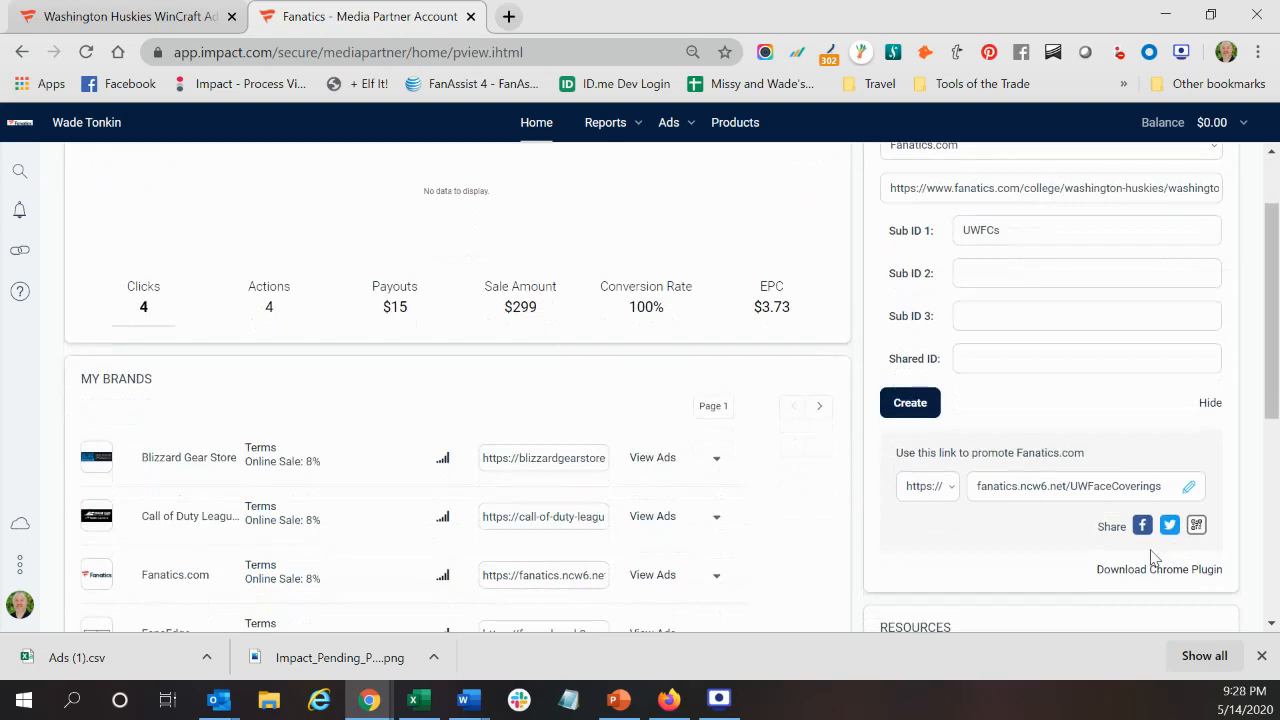
mouse_move(1140, 536)
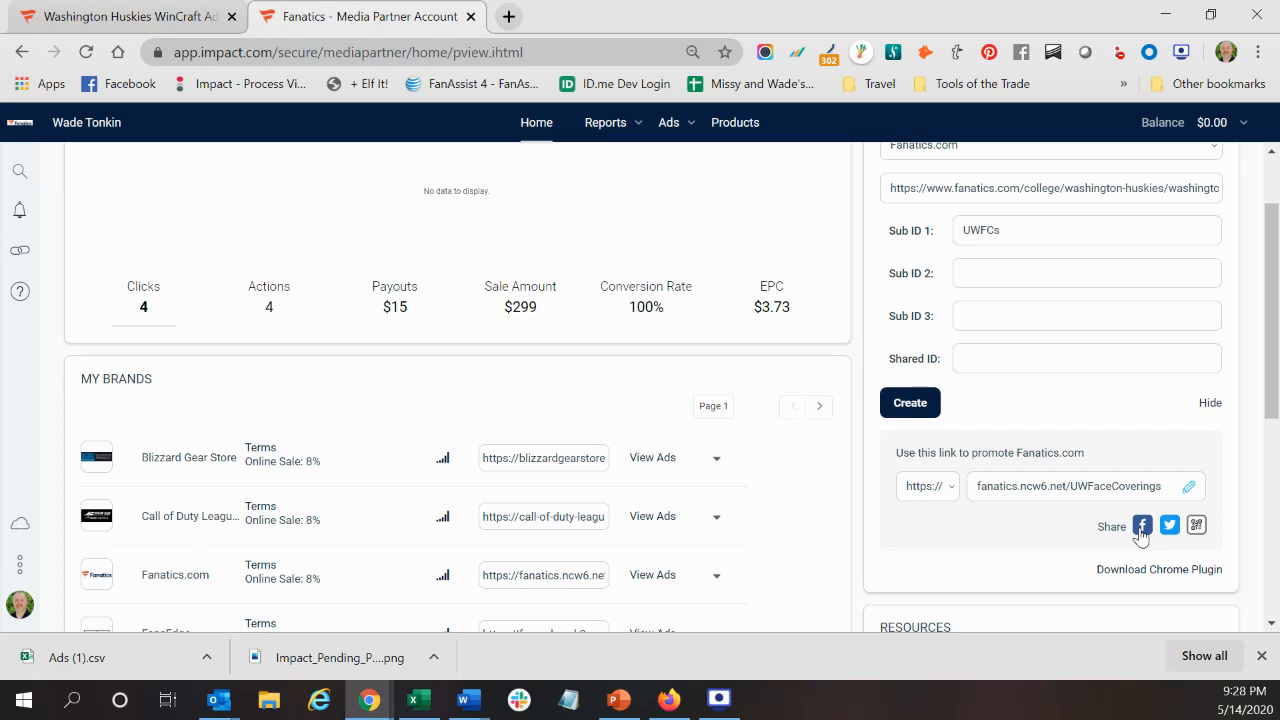
mouse_move(1180, 532)
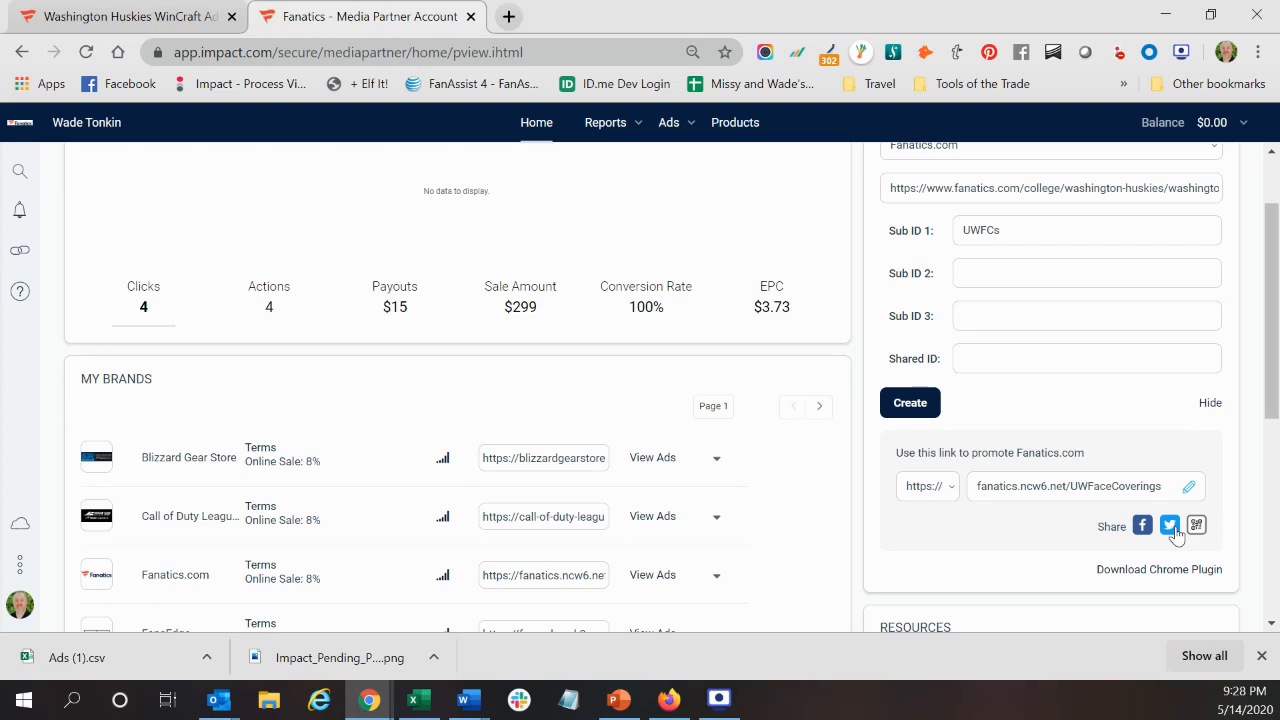
mouse_move(1210, 540)
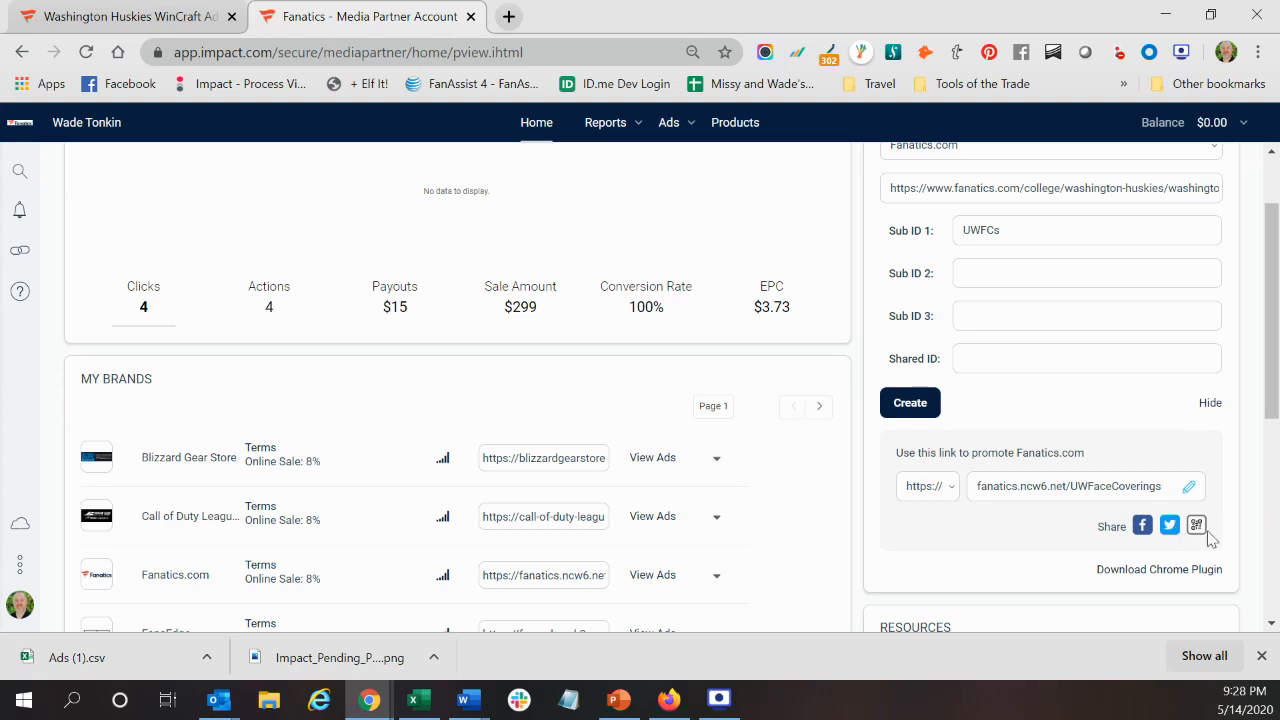
mouse_move(1196, 528)
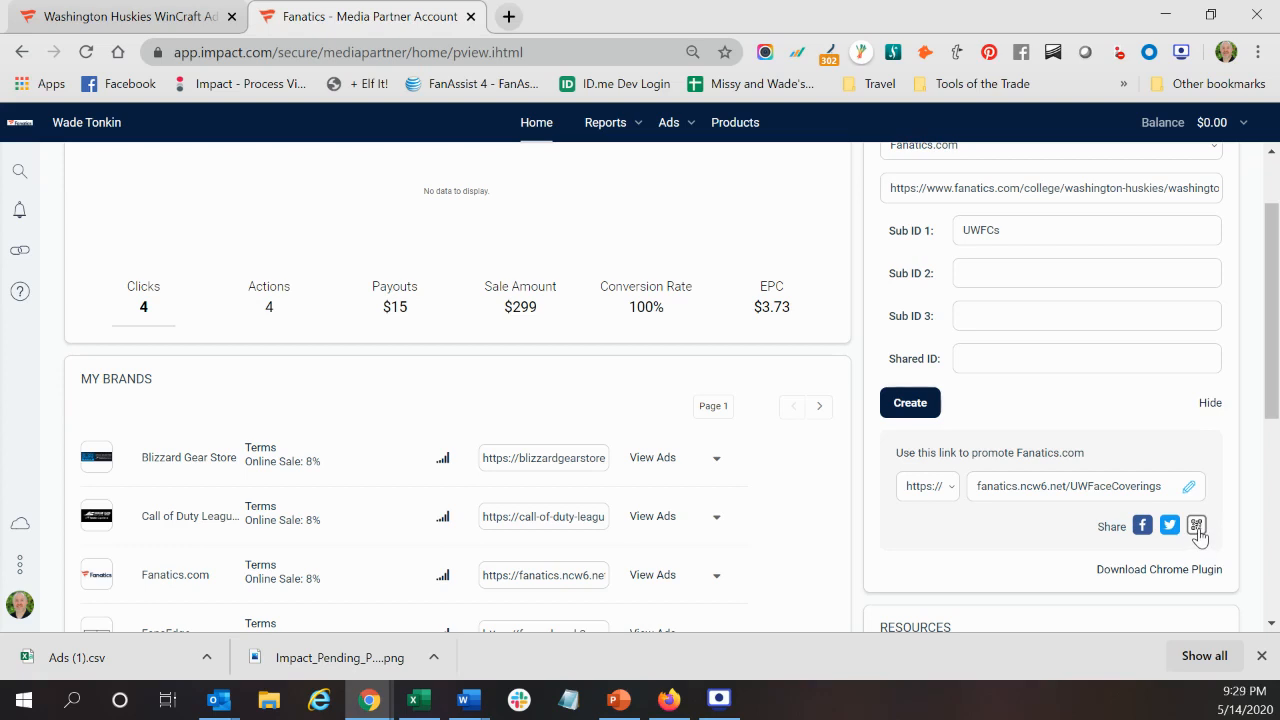
mouse_move(1200, 544)
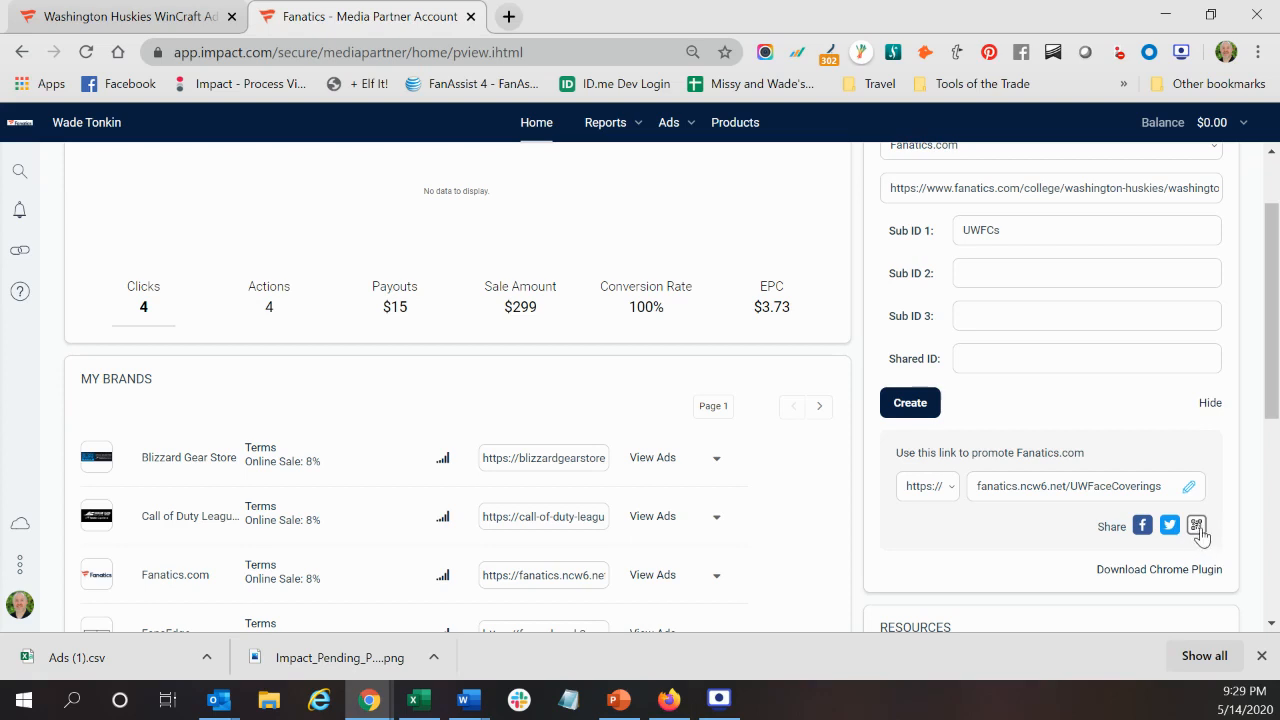
mouse_move(1200, 560)
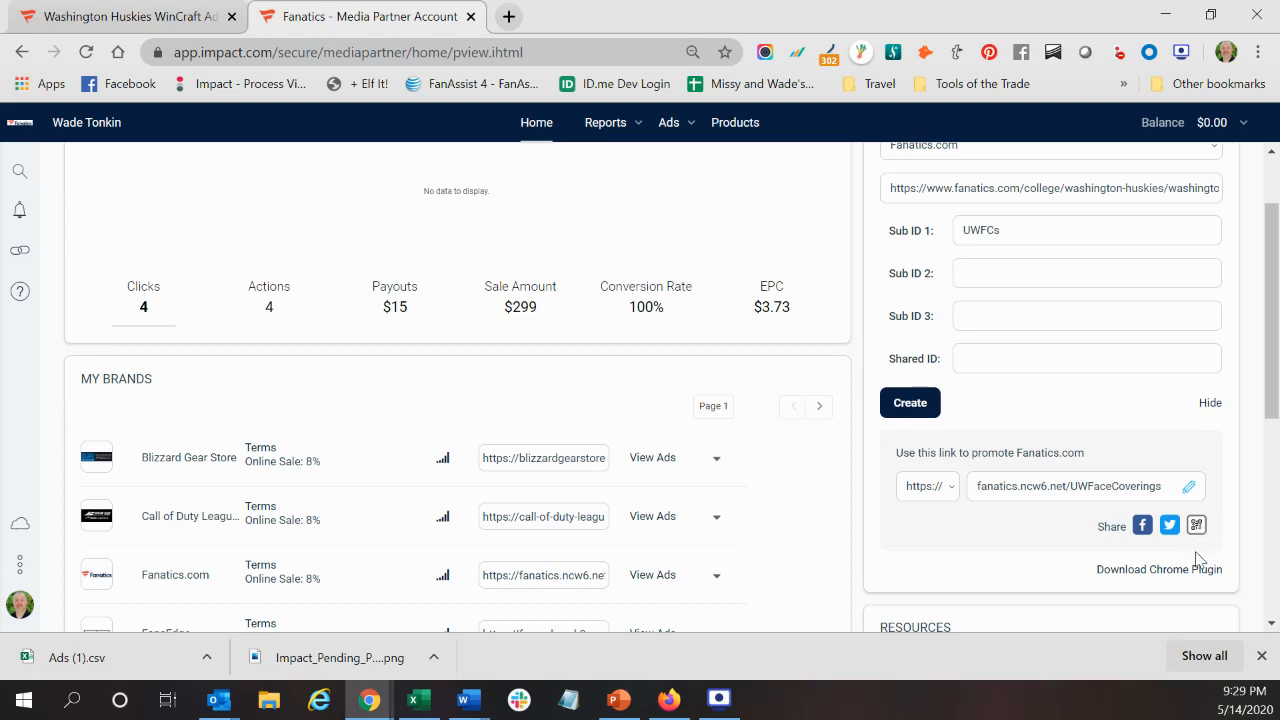
click(1196, 524)
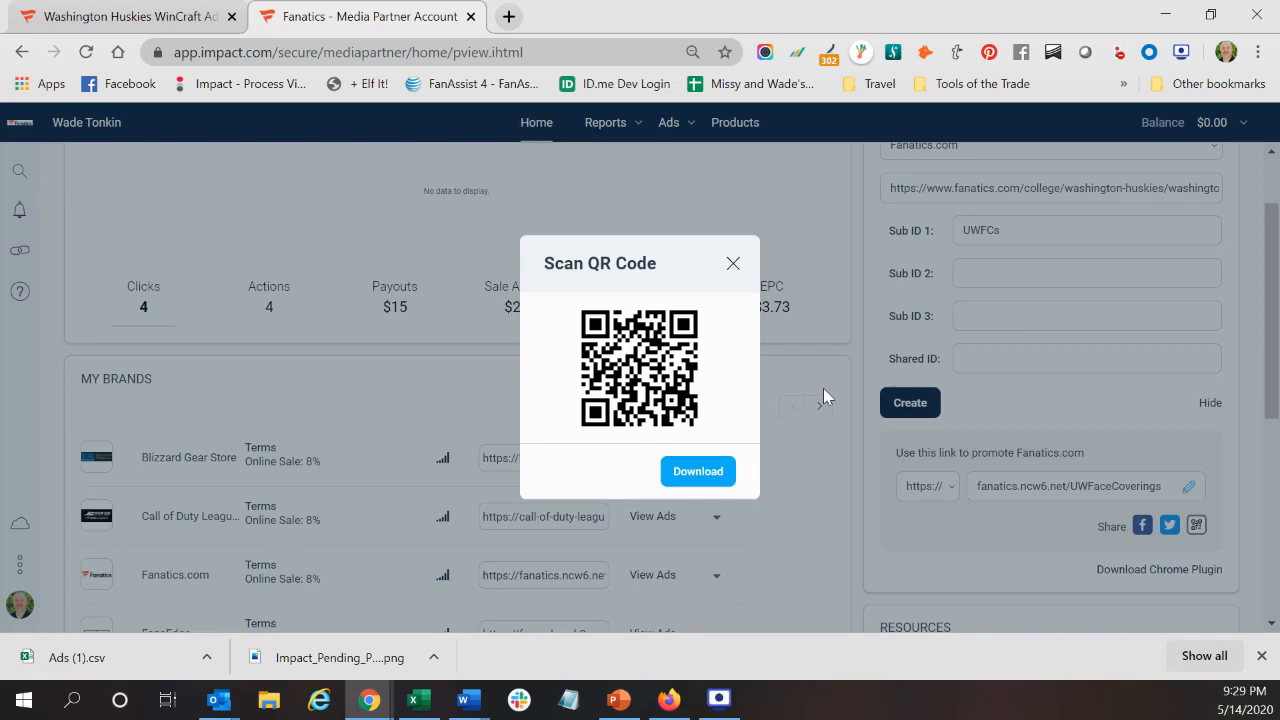
mouse_move(756, 290)
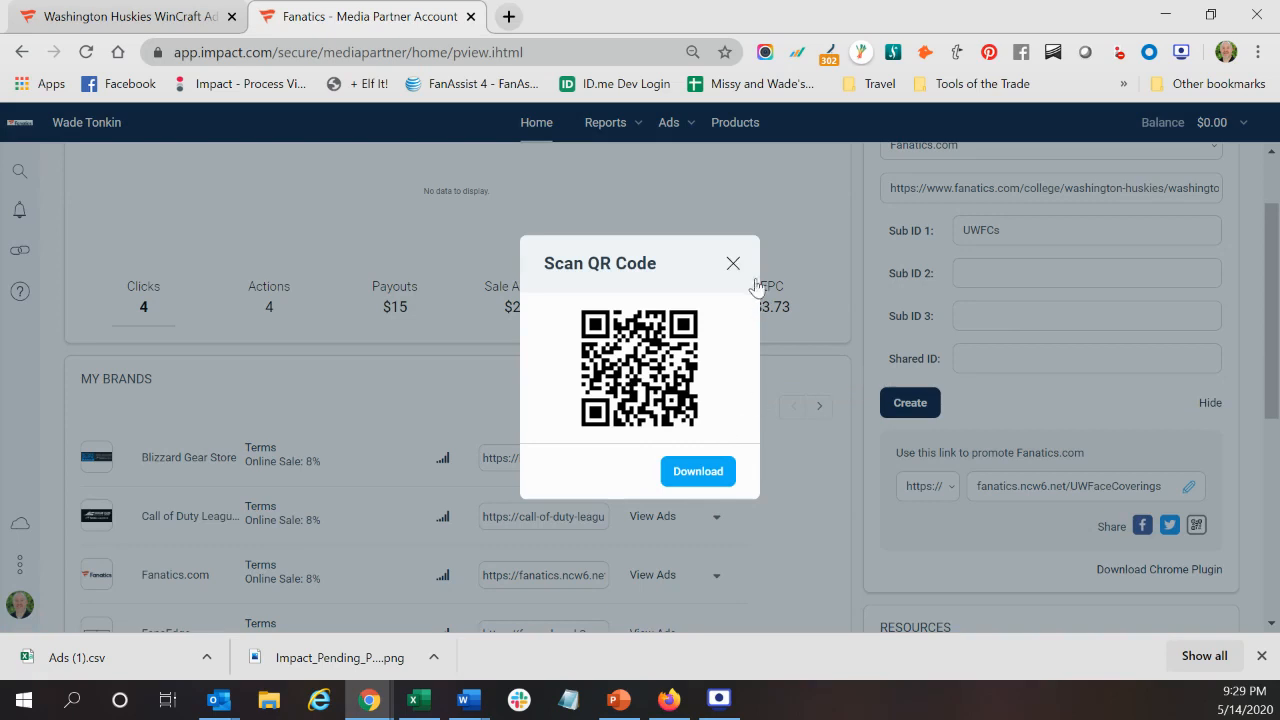
mouse_move(792, 280)
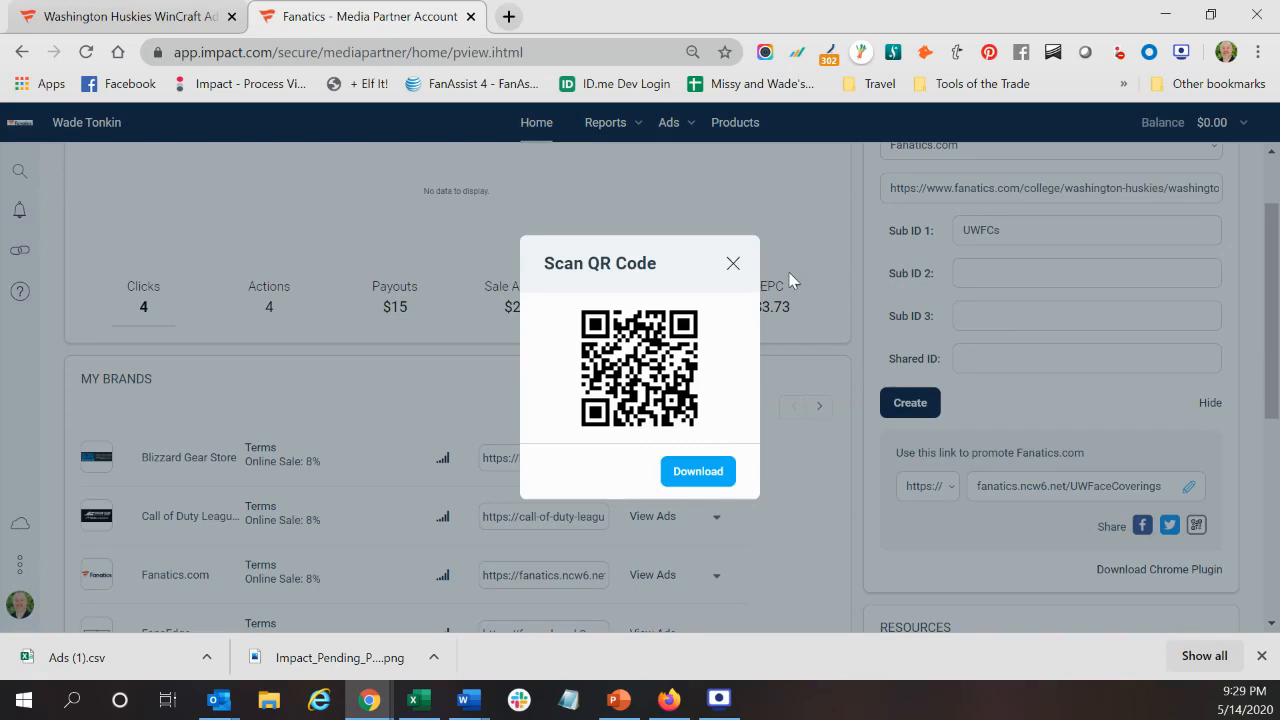
click(732, 264)
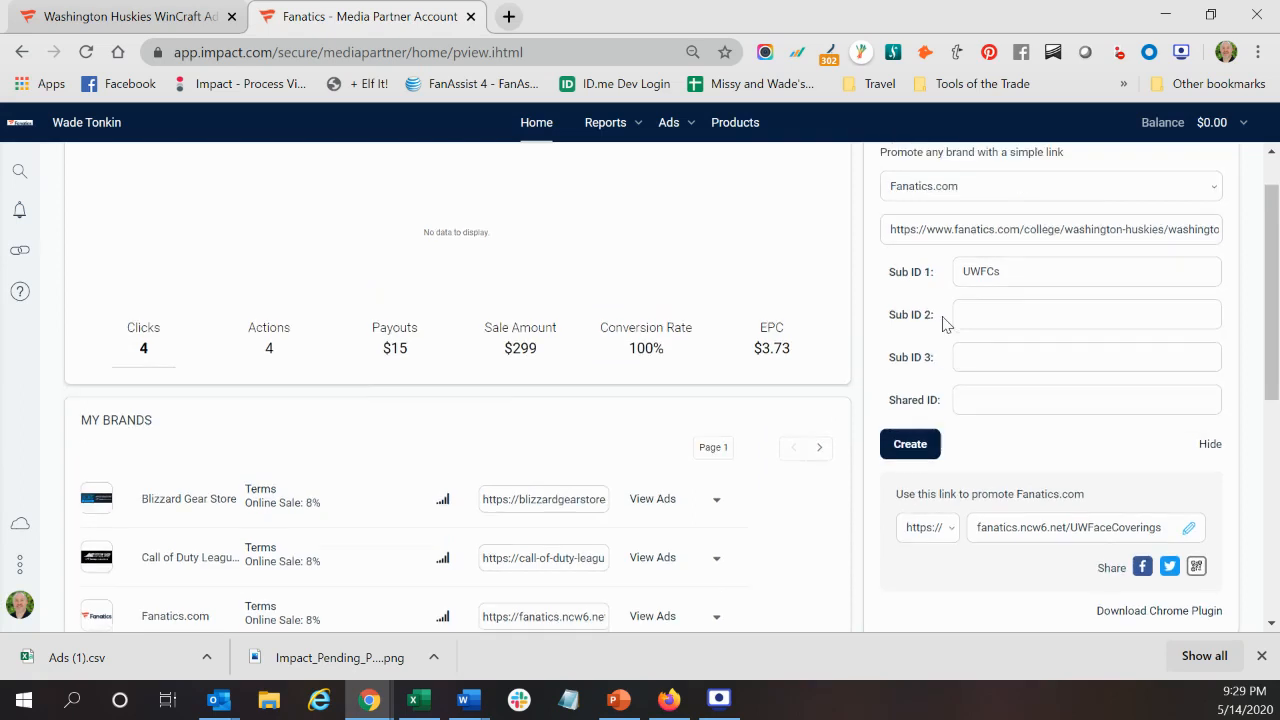
scroll(up, 3)
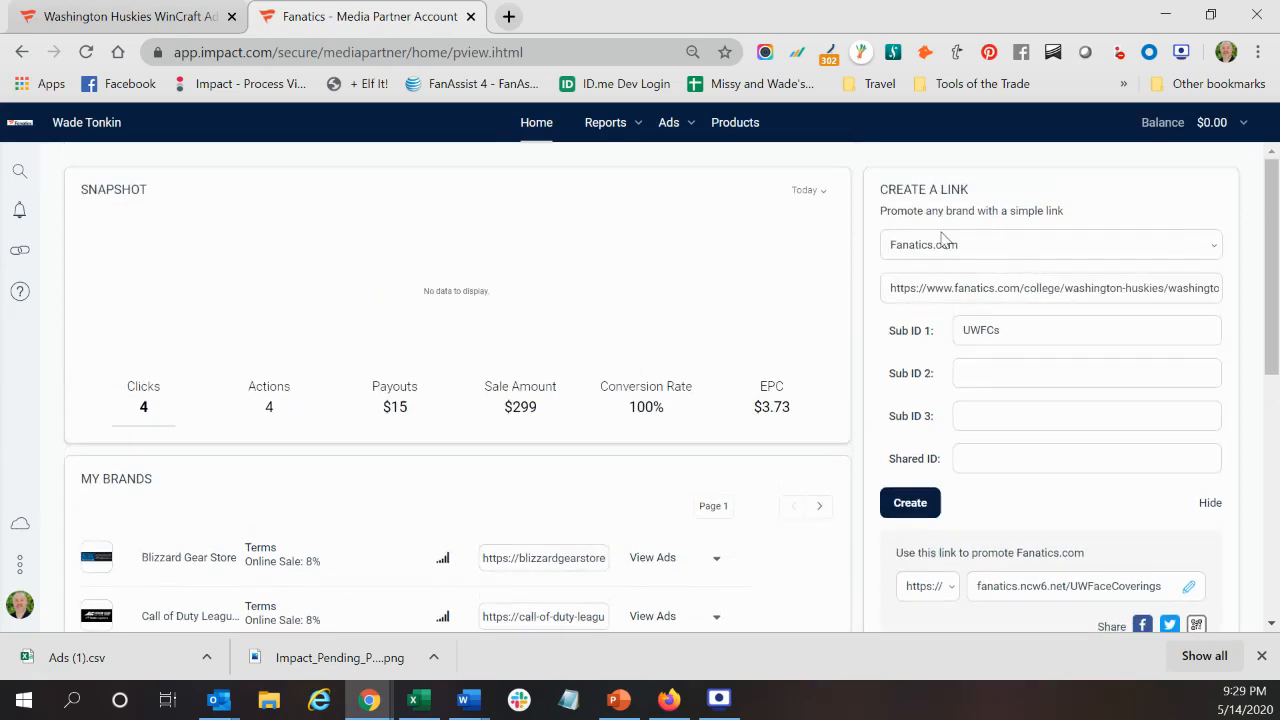
mouse_move(838, 192)
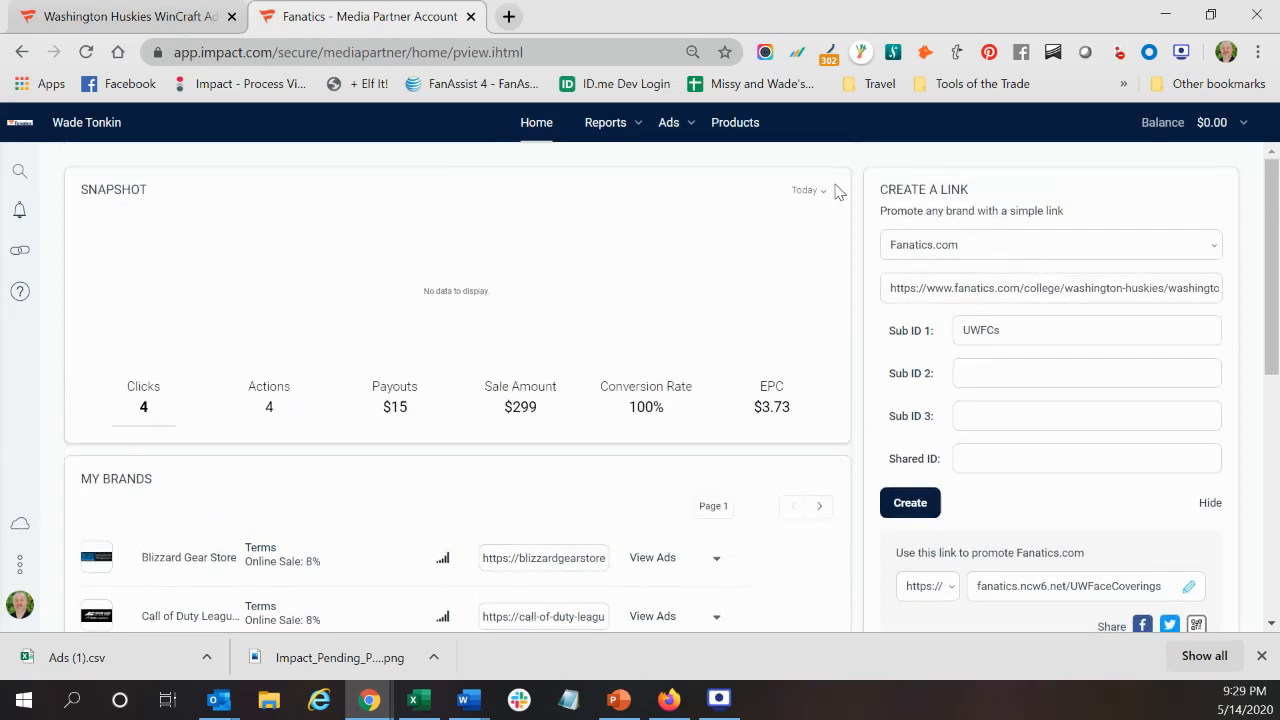
mouse_move(976, 192)
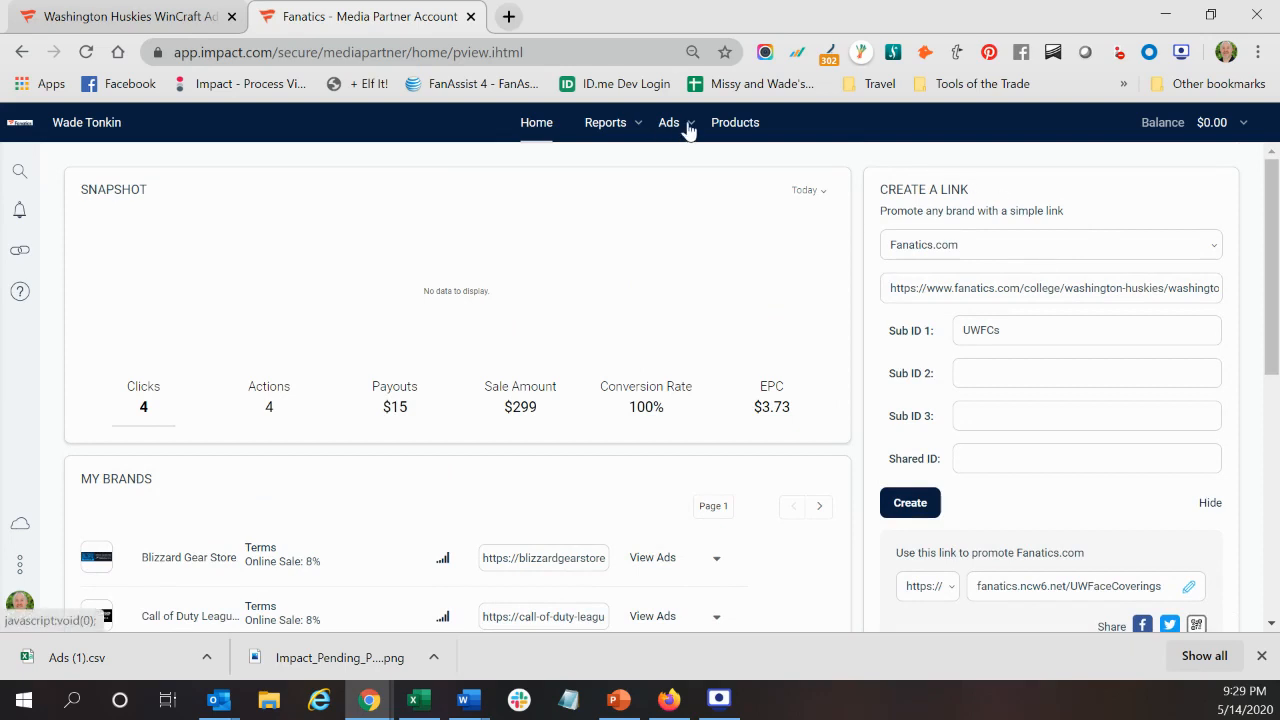
- Go to Manage Vanity Urls via the Ads menu's Vanity Links entry
click(668, 122)
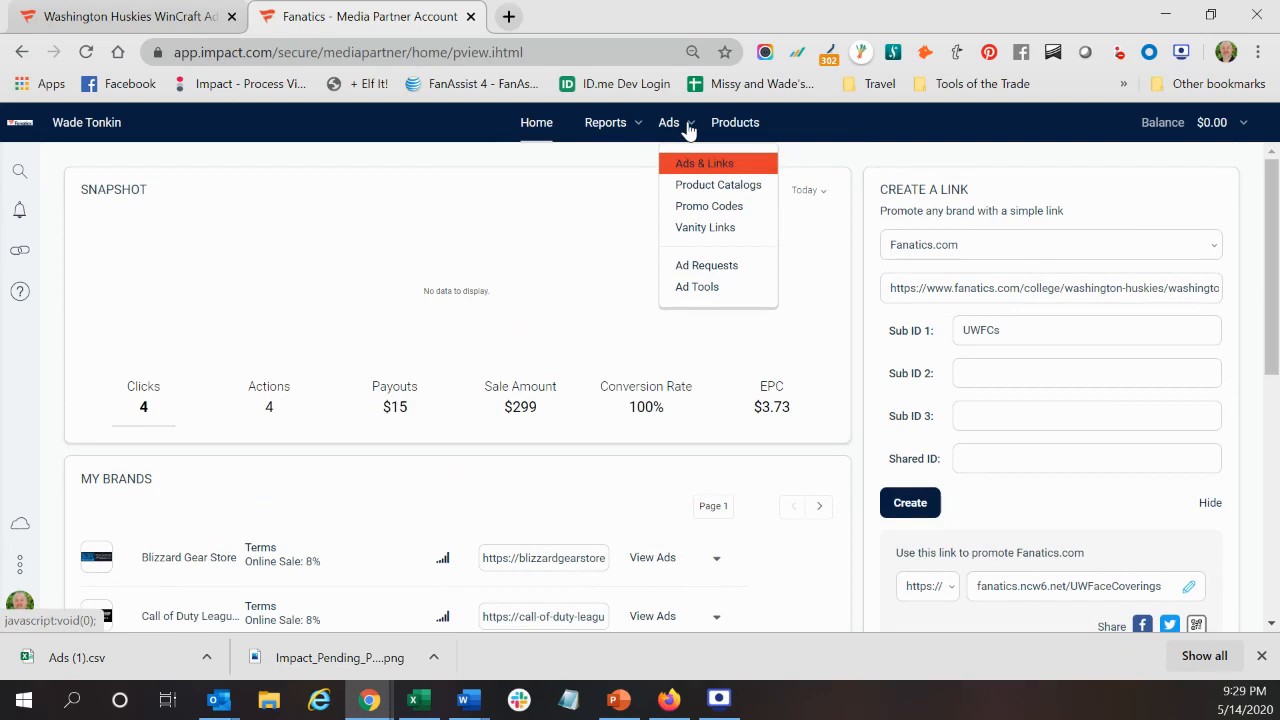
mouse_move(704, 228)
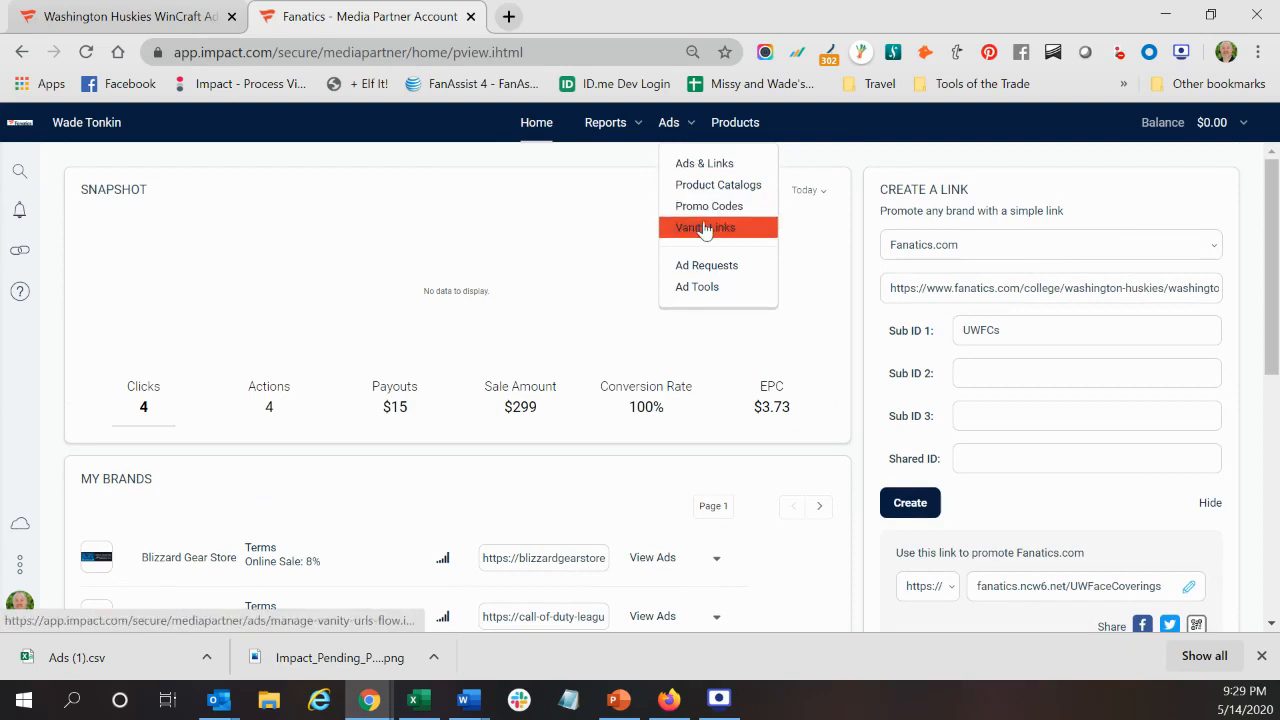
click(704, 228)
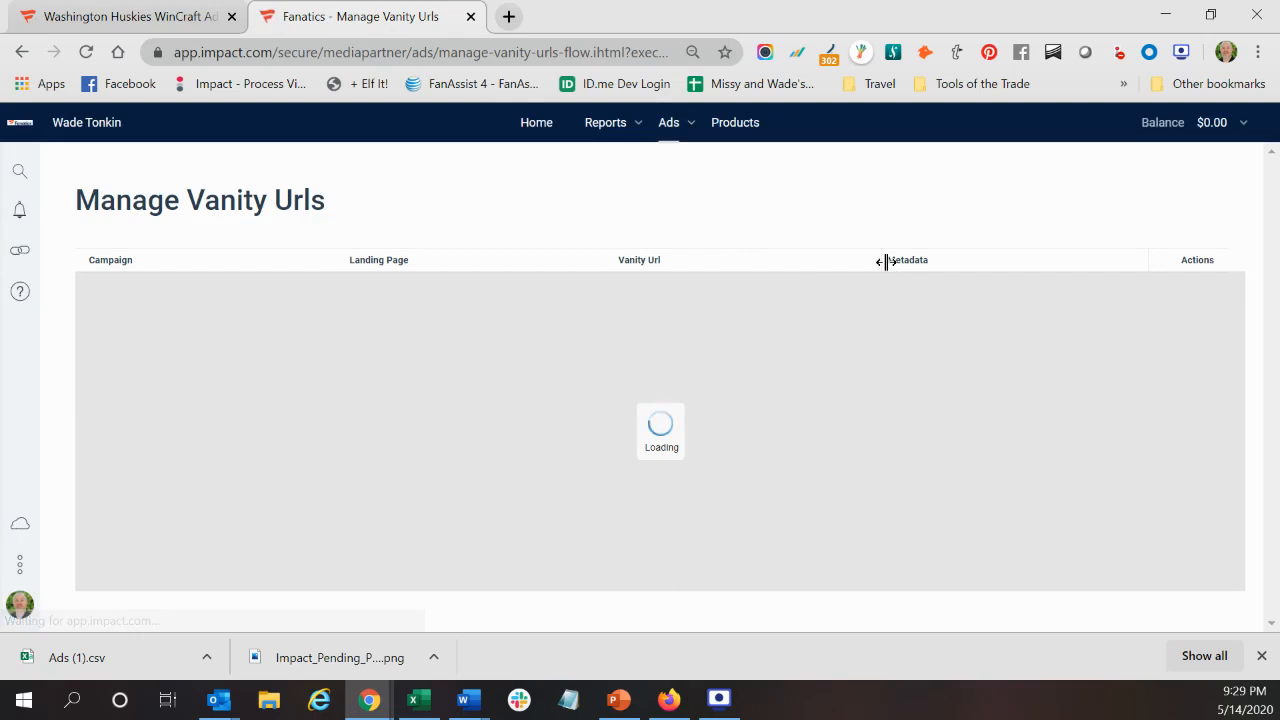
mouse_move(1030, 276)
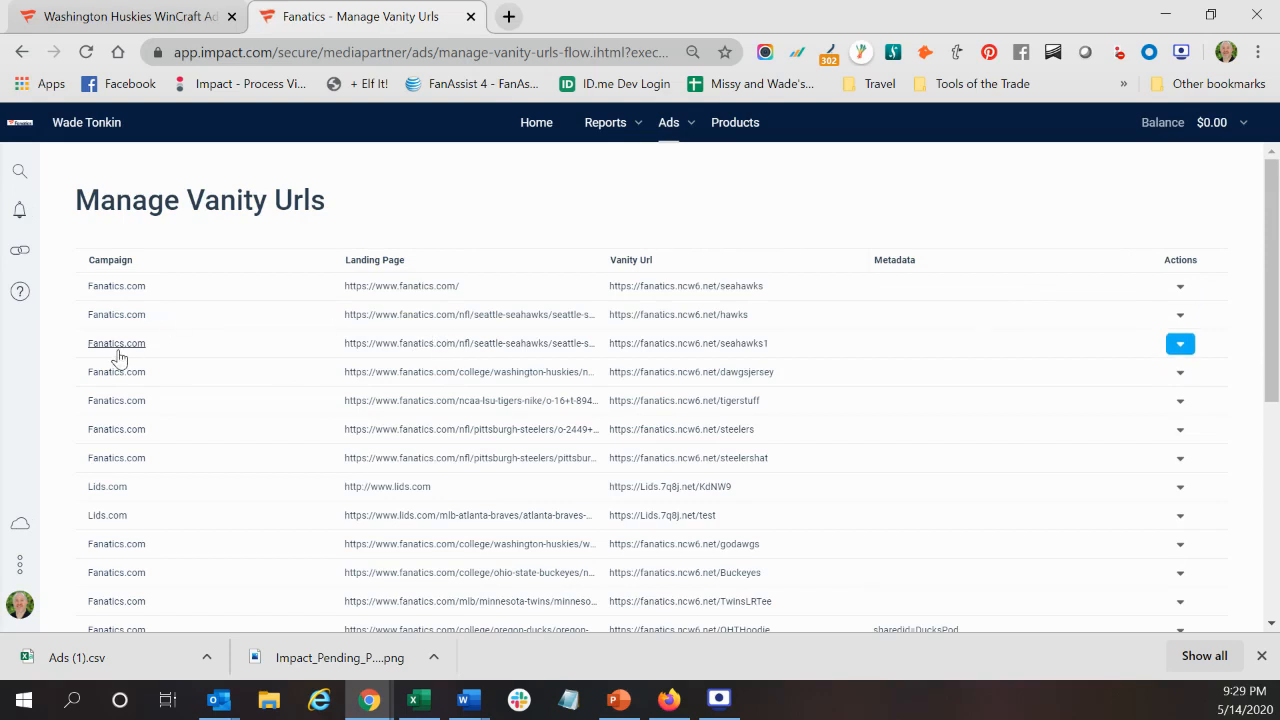
- Browse the vanity URL table and view a row's Edit/Delete actions
click(1180, 286)
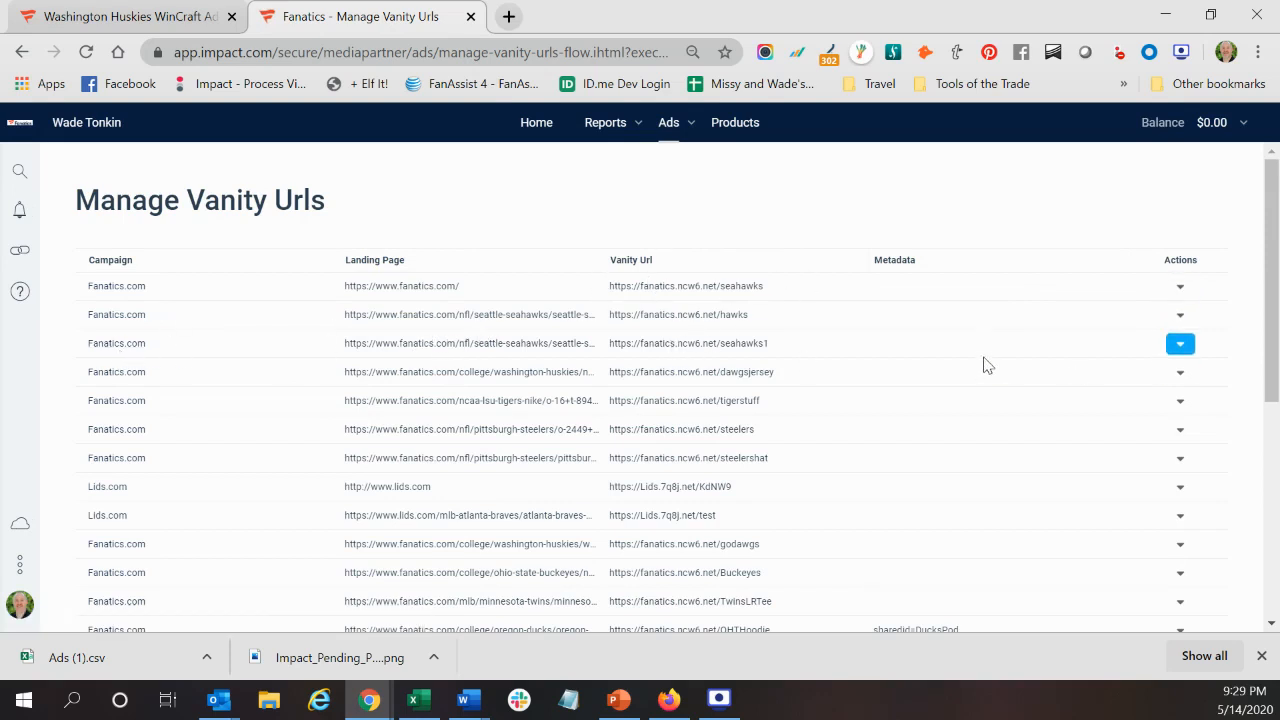
scroll(down, 3)
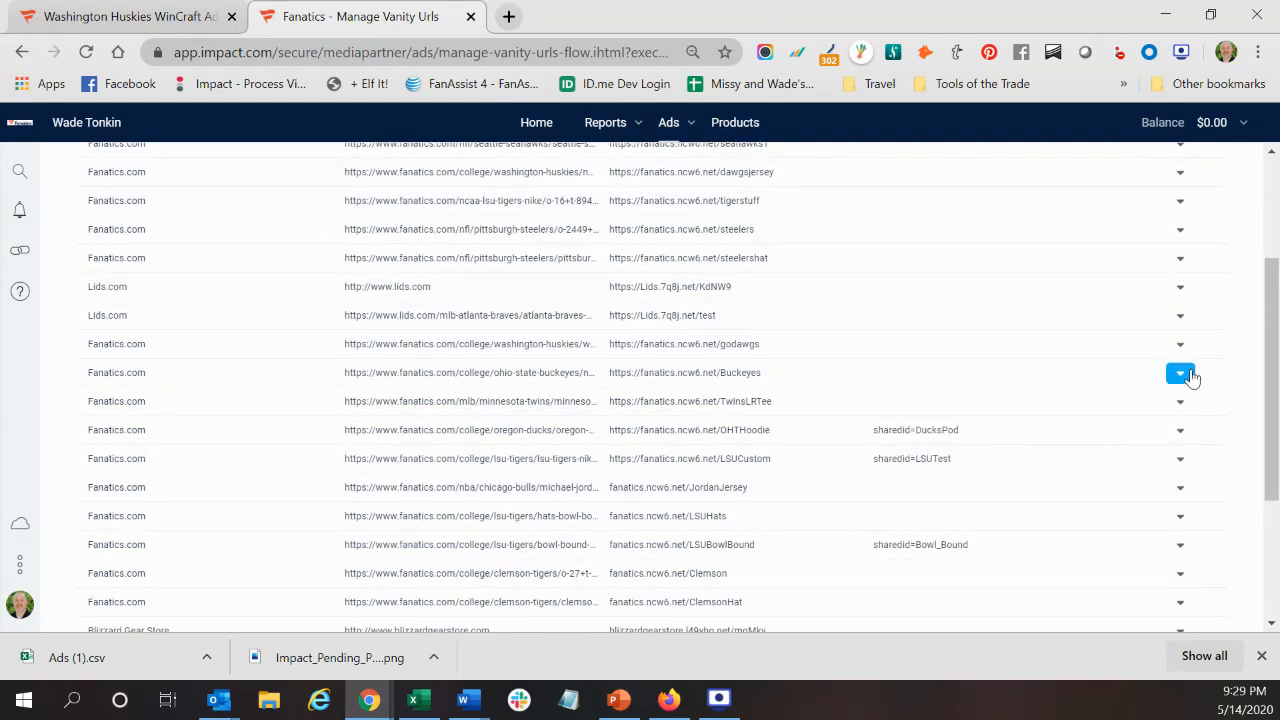
click(1180, 374)
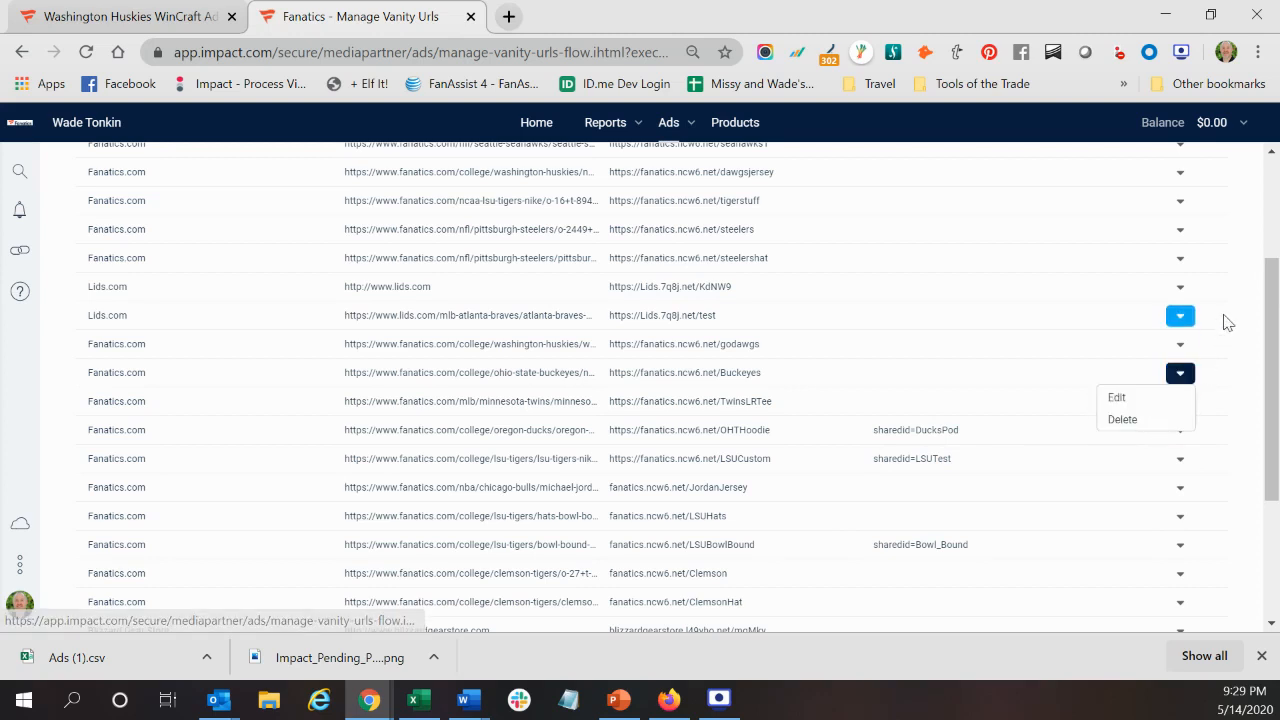
scroll(up, 3)
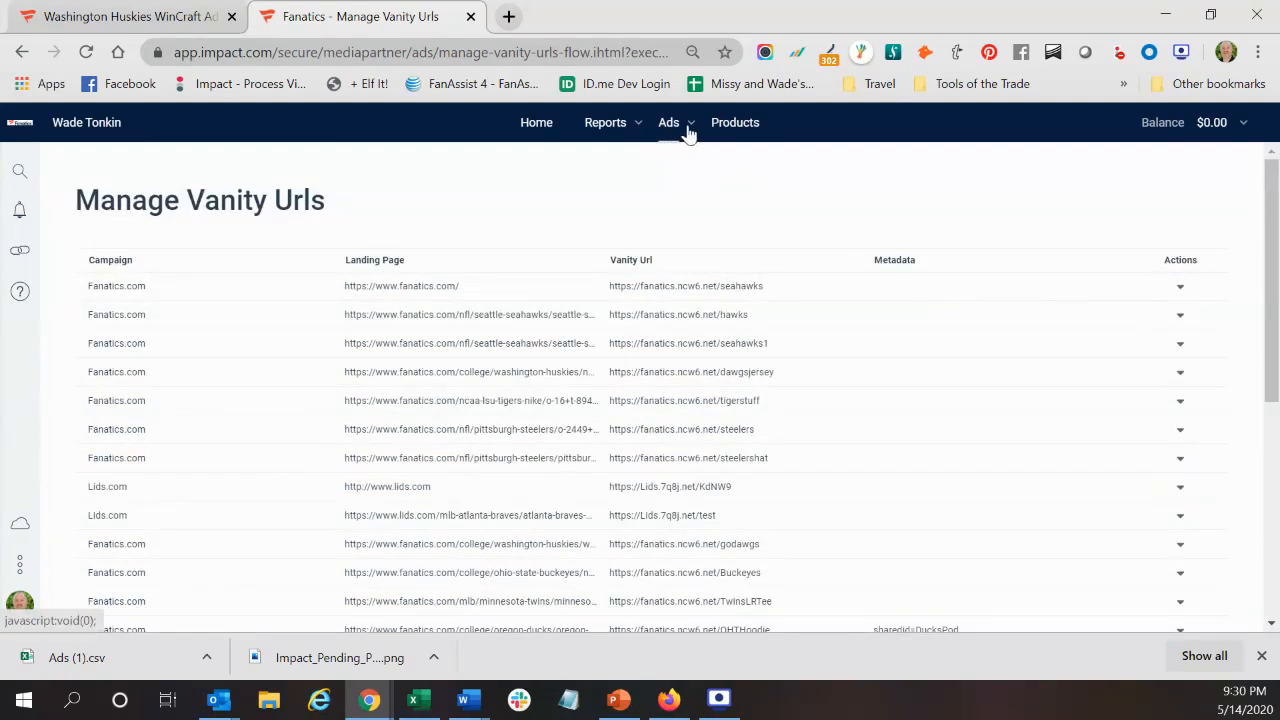
mouse_move(634, 136)
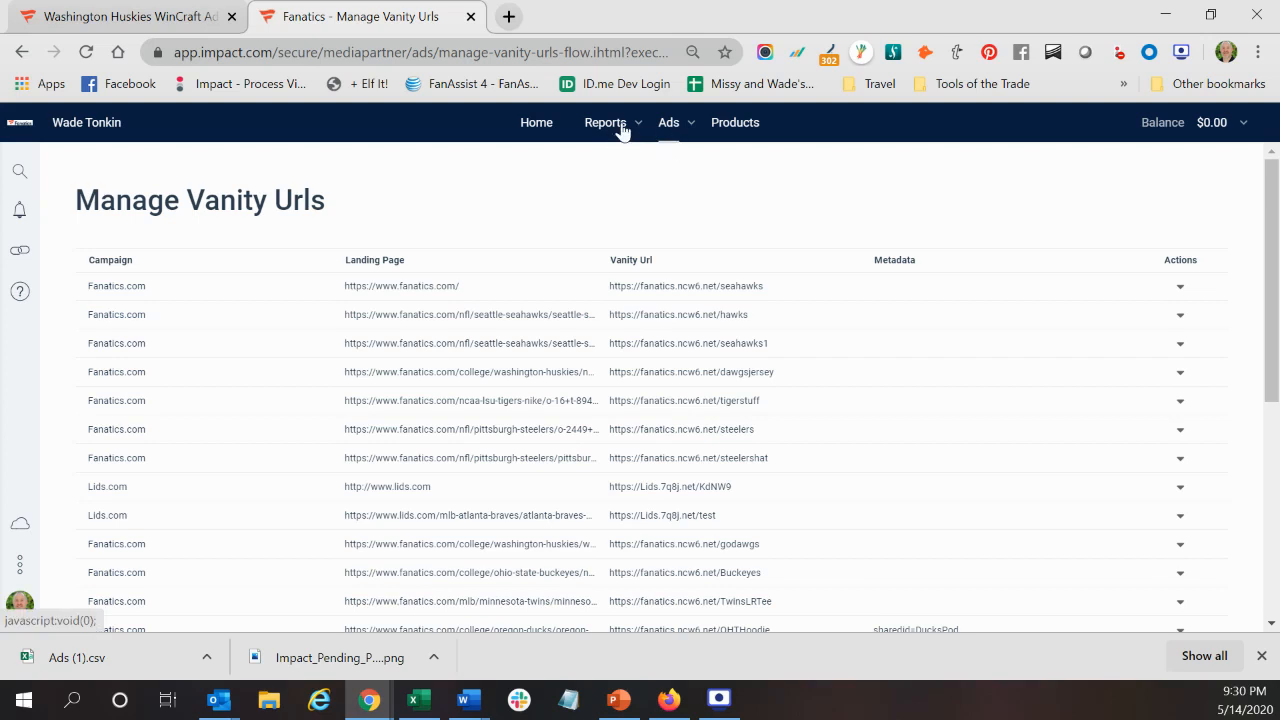
mouse_move(638, 130)
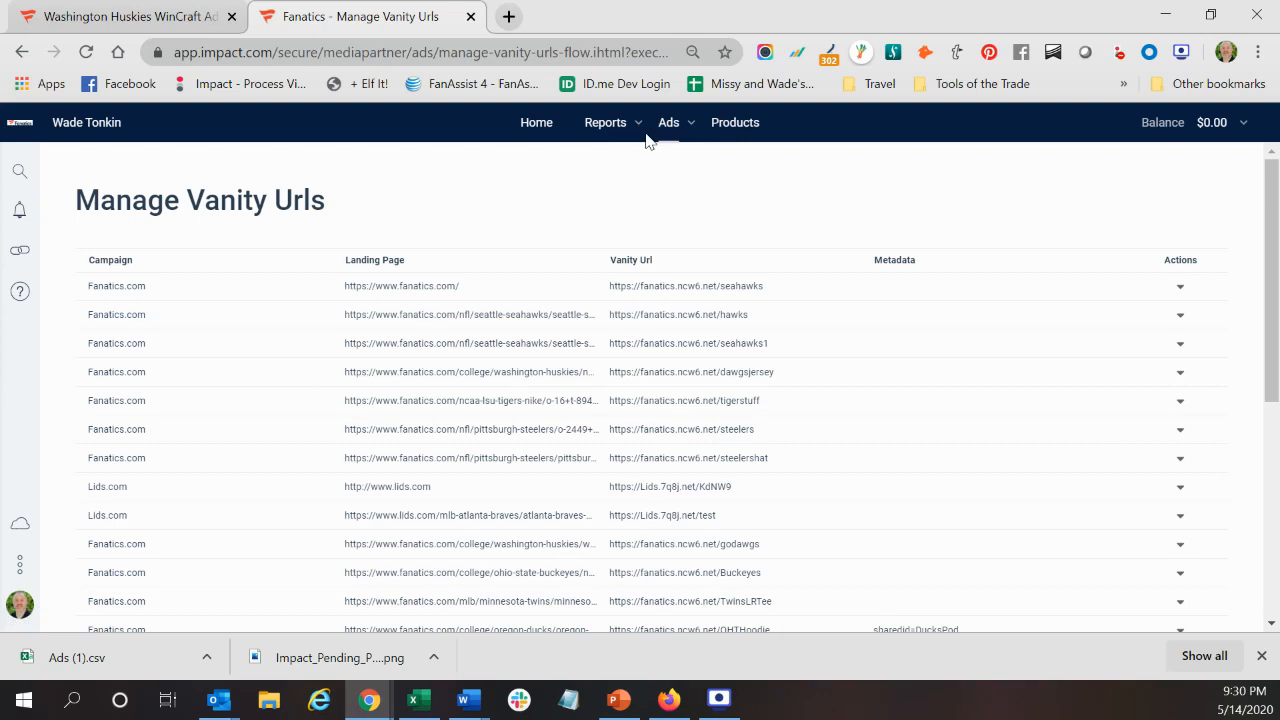
click(606, 122)
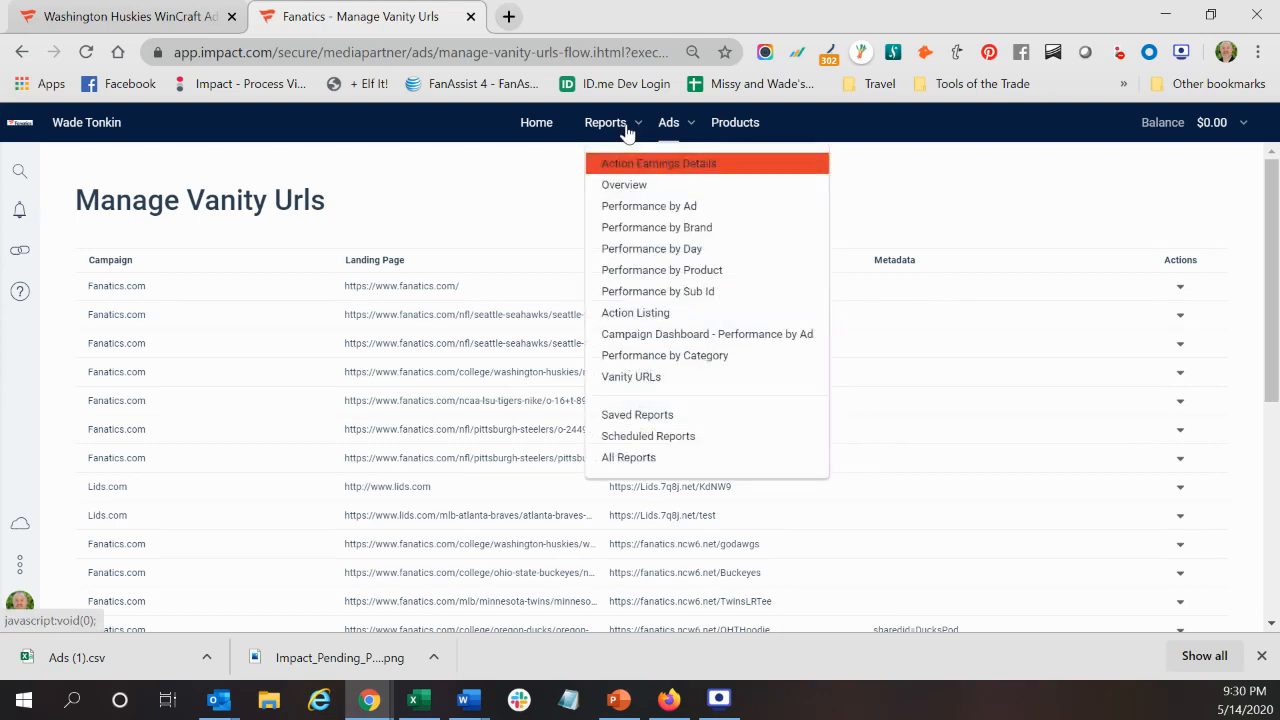
mouse_move(652, 312)
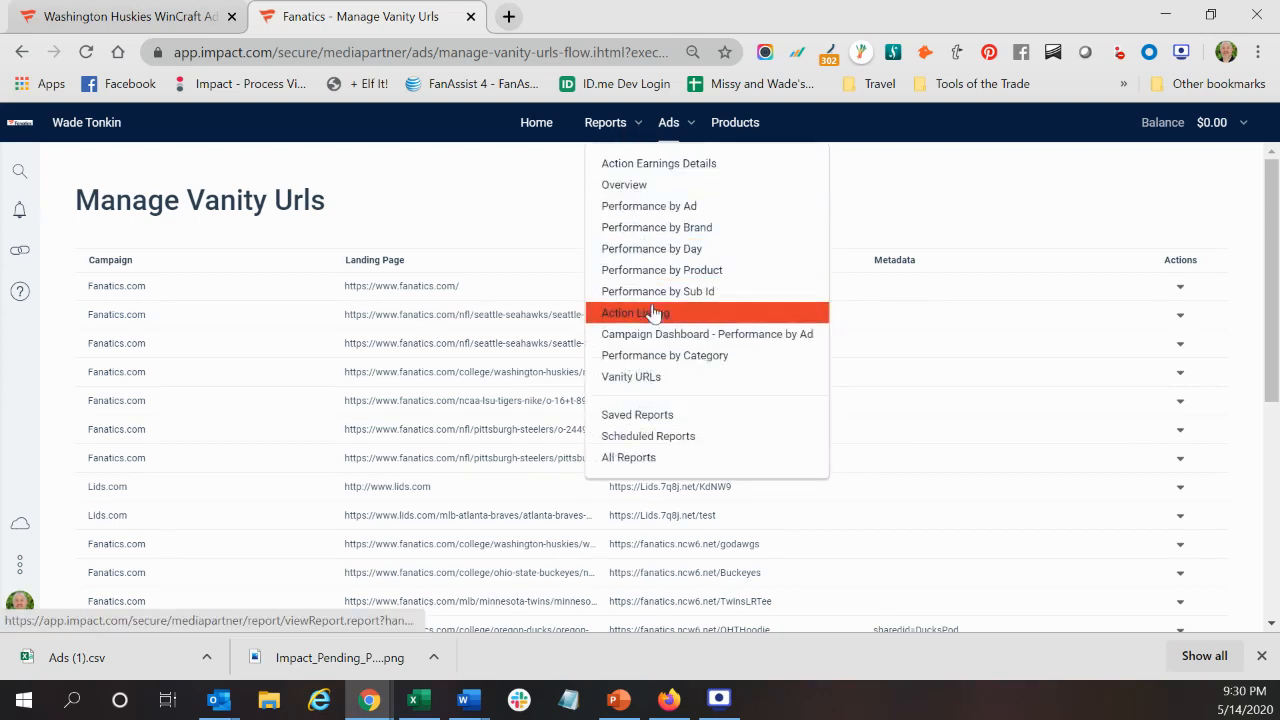
mouse_move(656, 292)
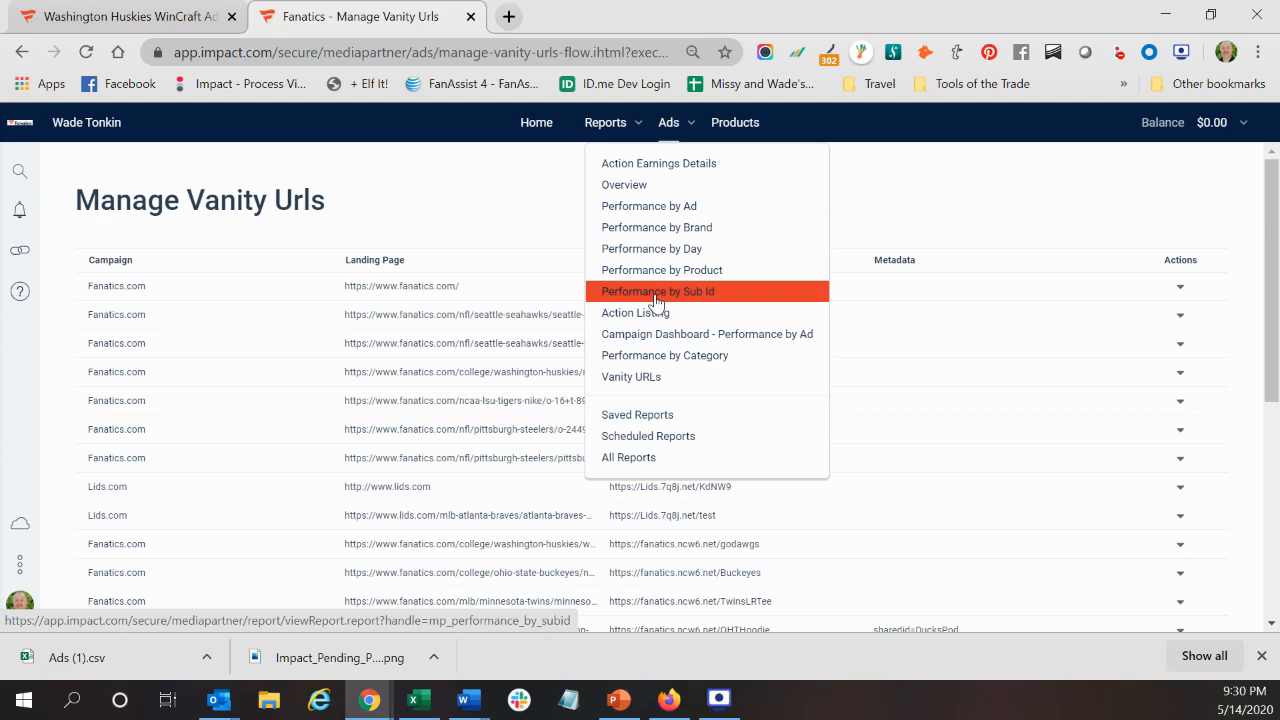
mouse_move(1068, 196)
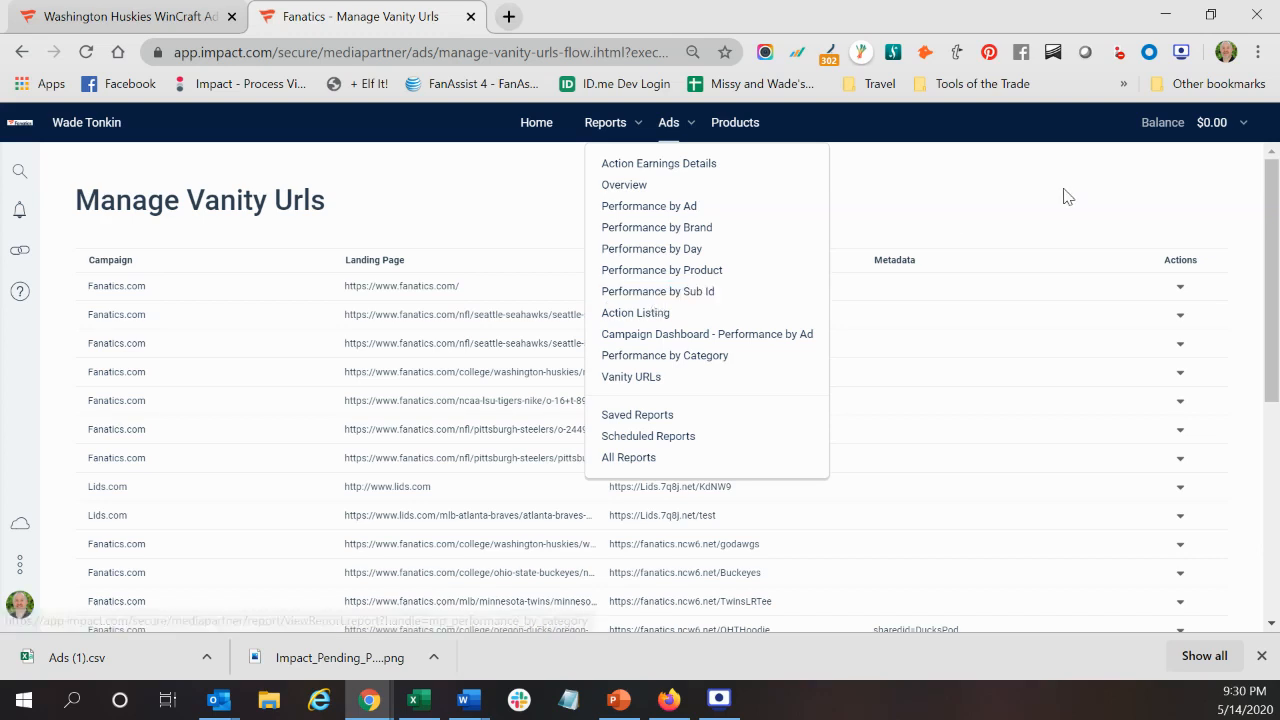
click(862, 176)
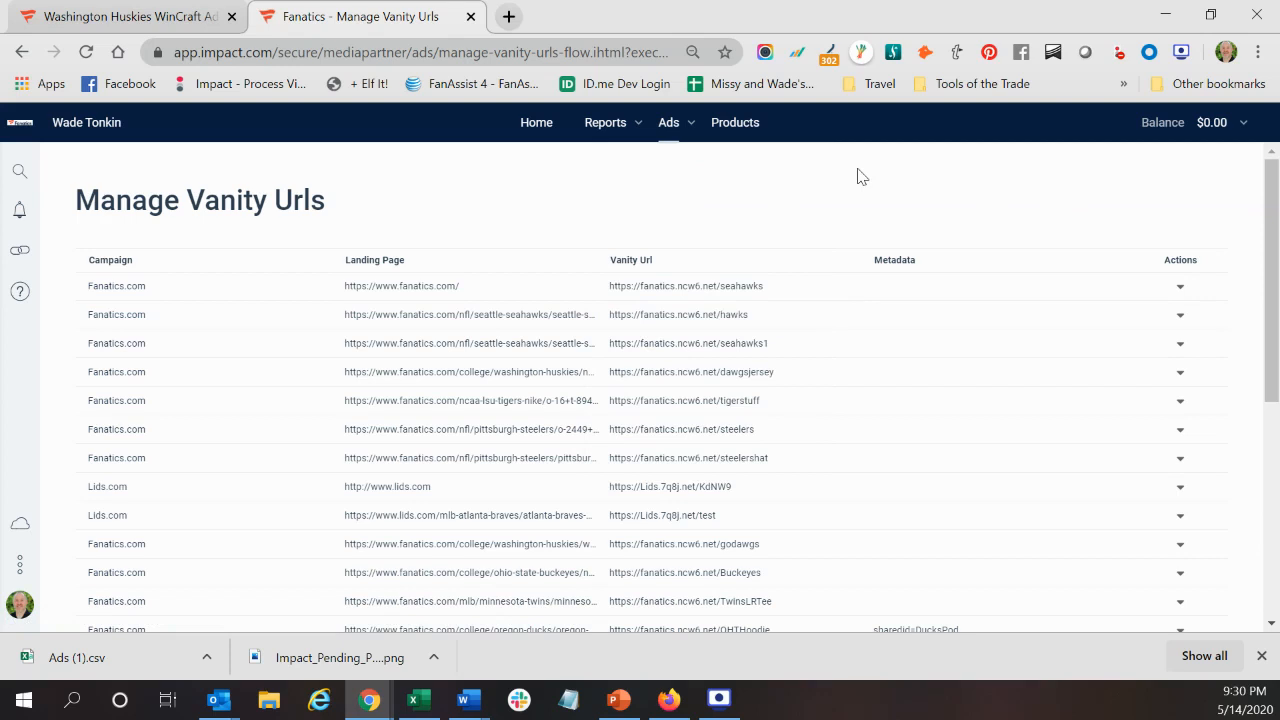
mouse_move(984, 188)
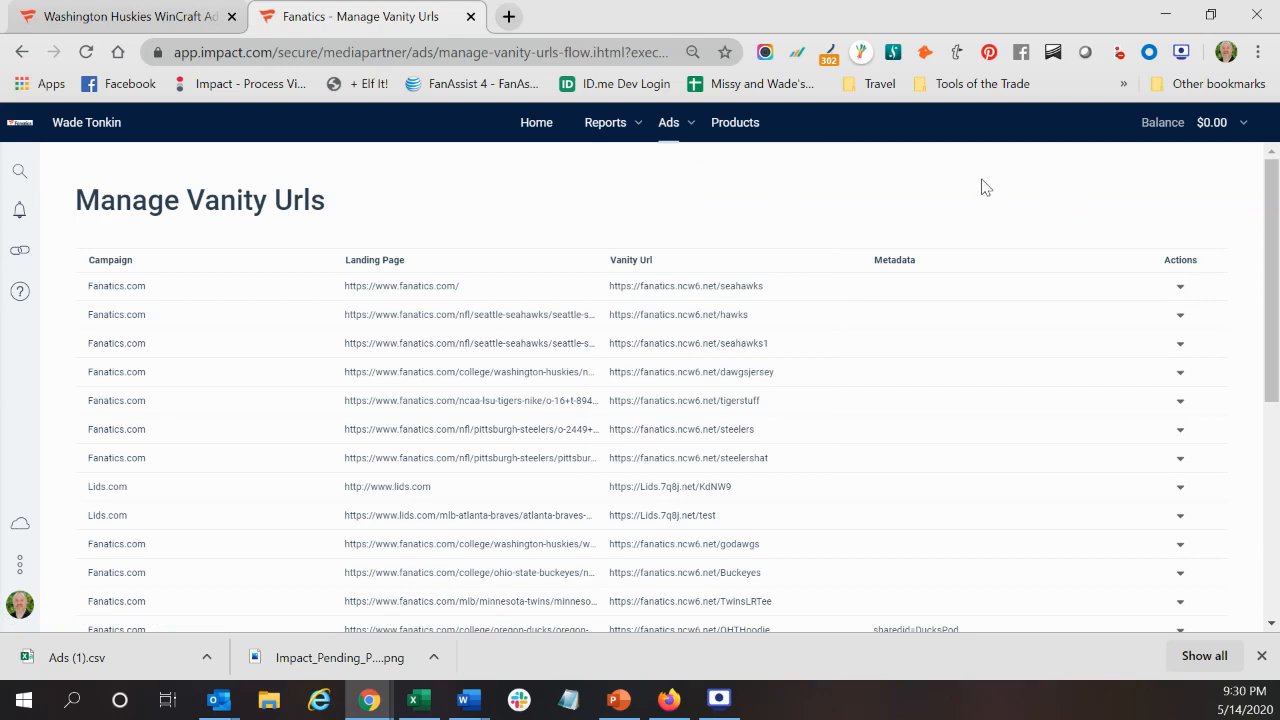
mouse_move(956, 196)
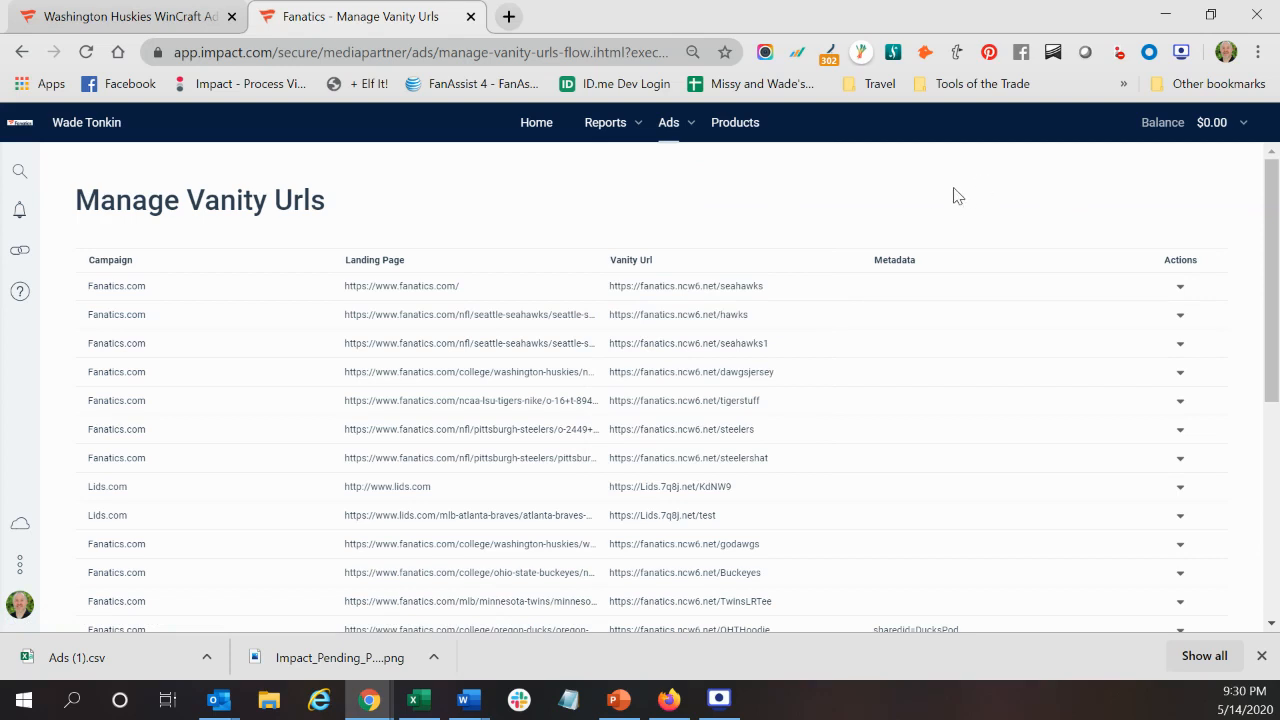